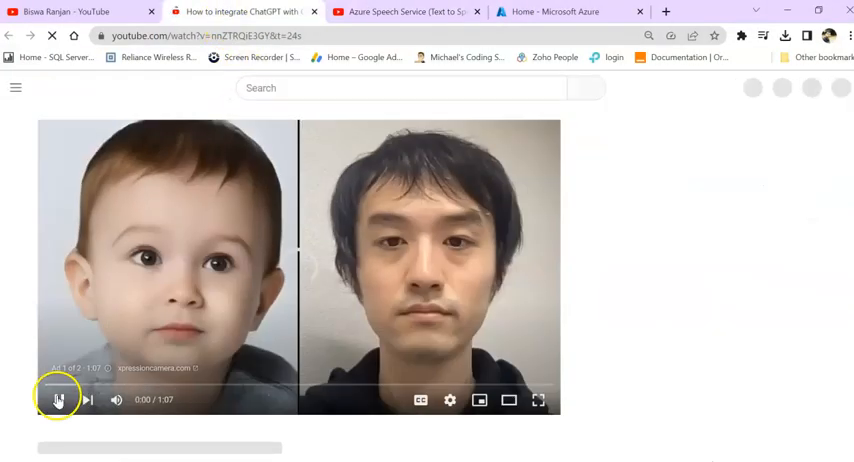
Play, pause and switch between the ChatGPT integration and Azure Speech Service videos
click(57, 399)
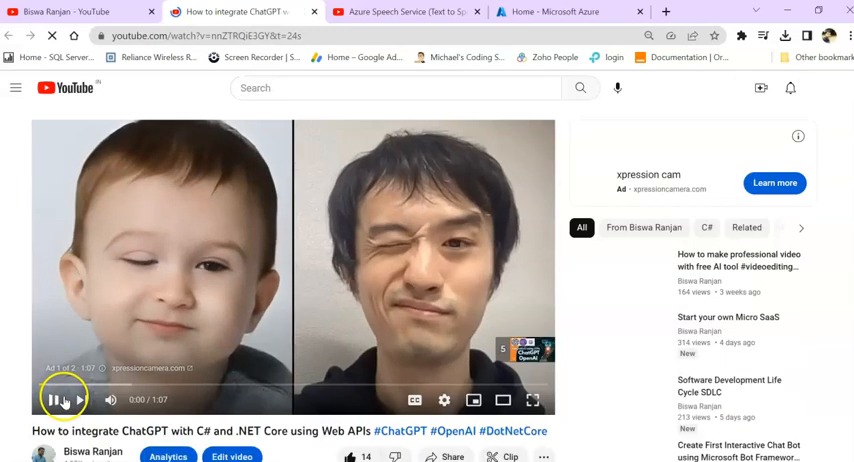
click(405, 11)
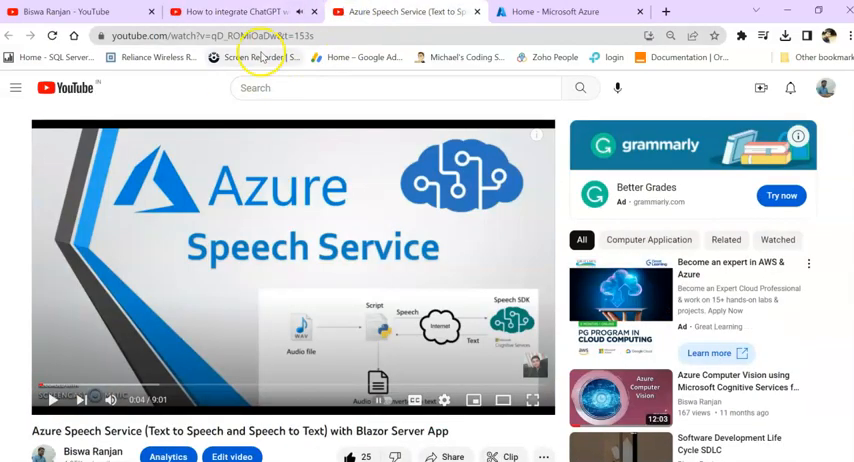
mouse_move(235, 11)
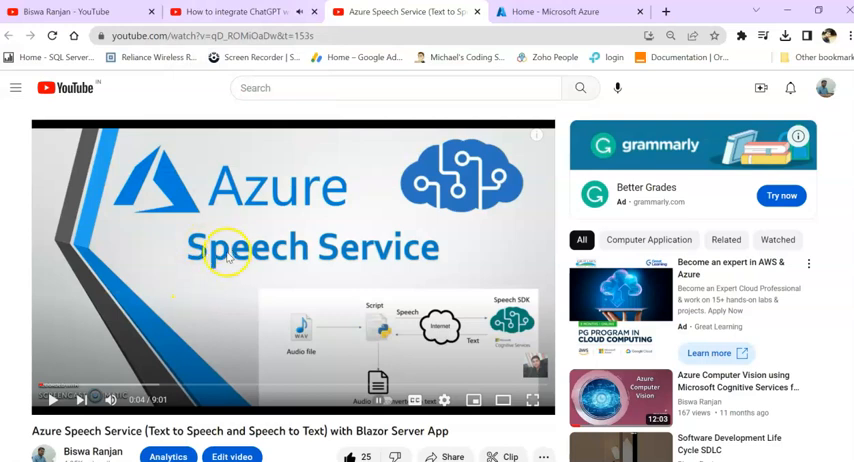
click(230, 11)
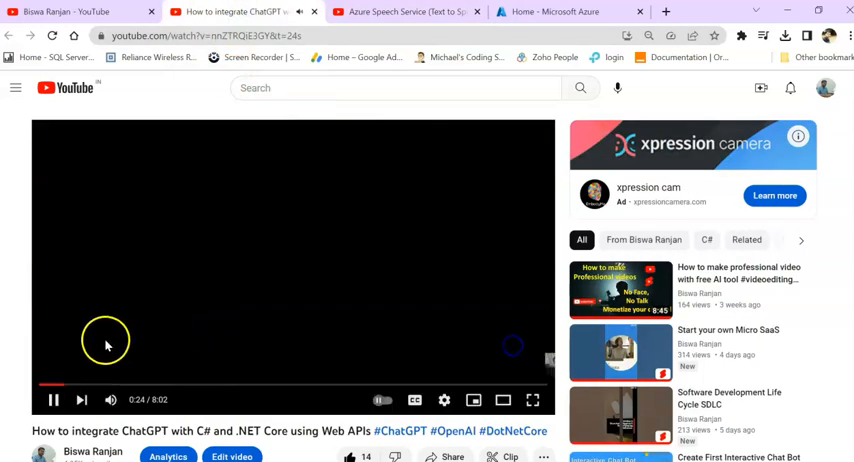
click(53, 400)
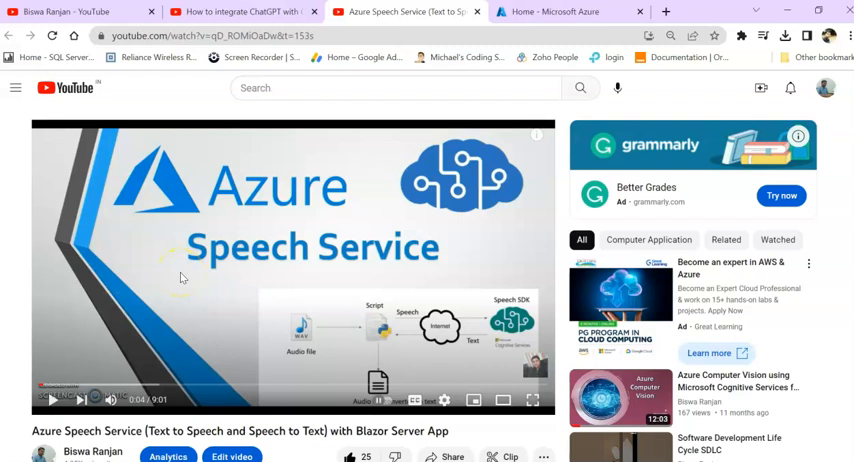
mouse_move(248, 267)
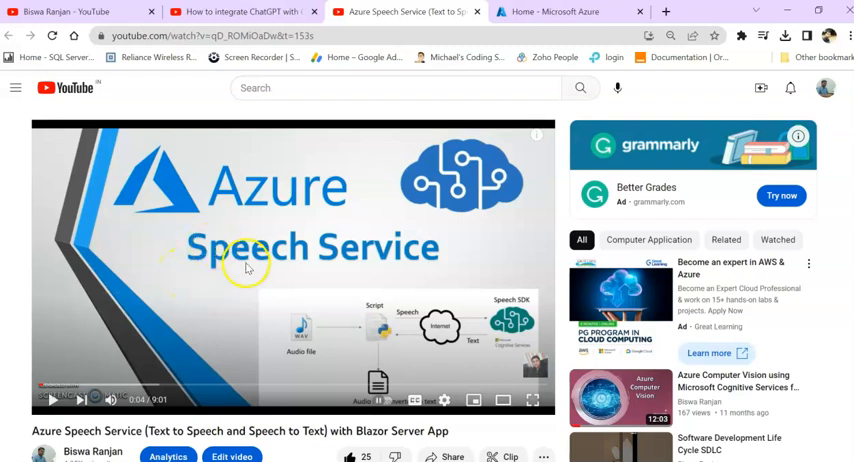
click(240, 11)
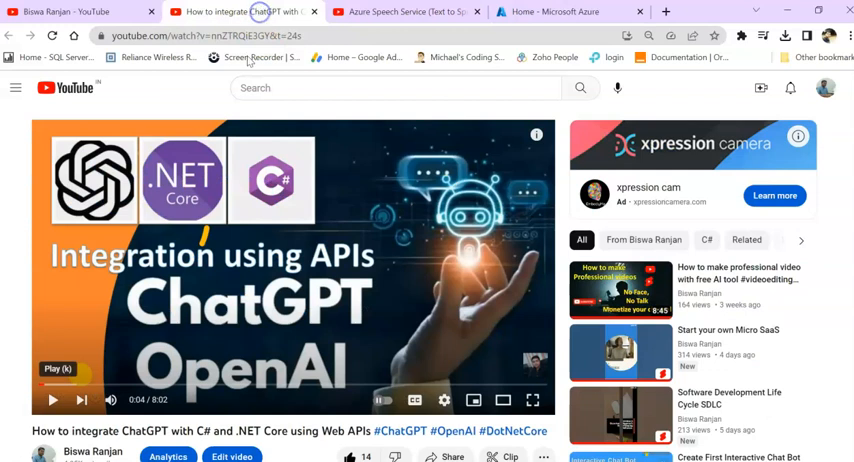
mouse_move(175, 335)
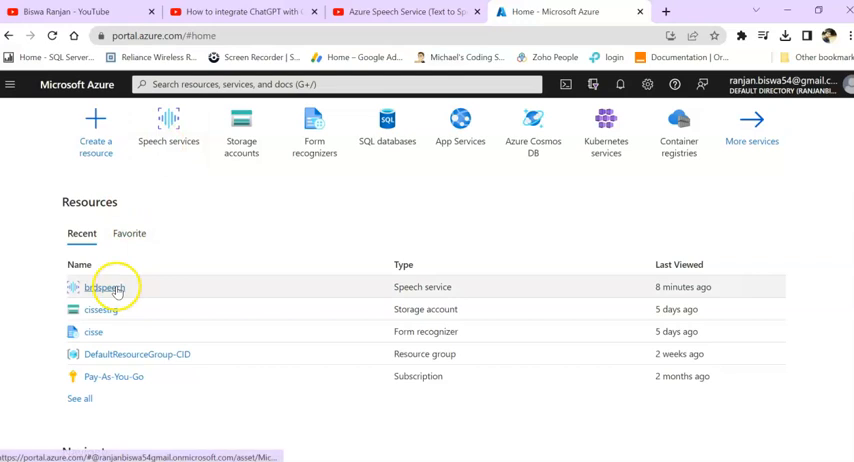
Open the brdspeech Speech service resource, then return to the Azure Speech Service video
click(100, 287)
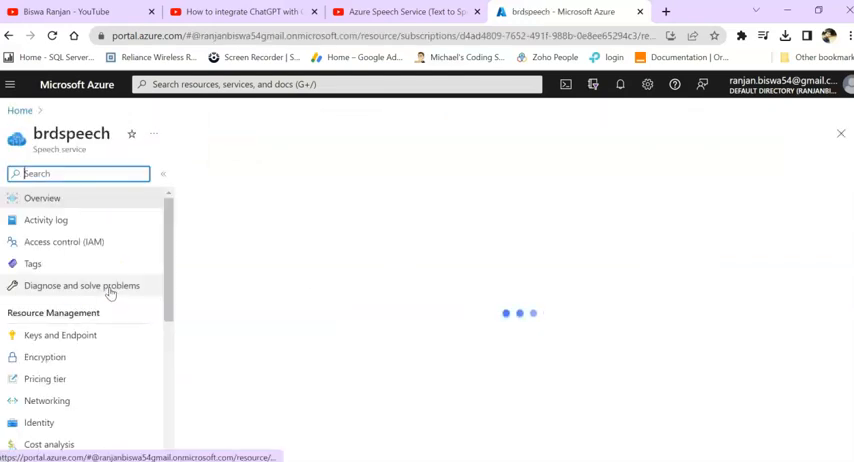
click(42, 197)
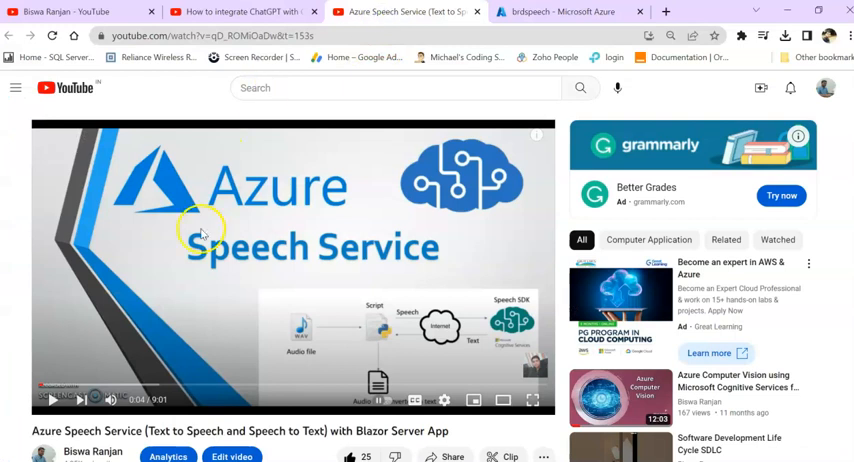
mouse_move(432, 43)
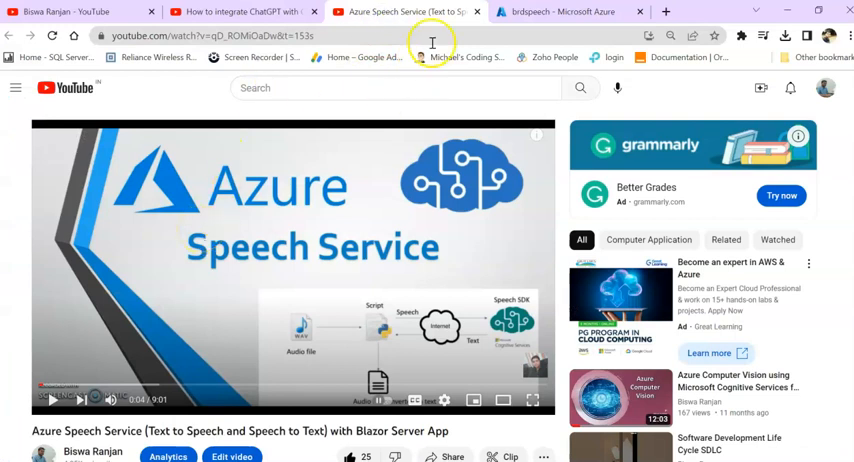
click(568, 11)
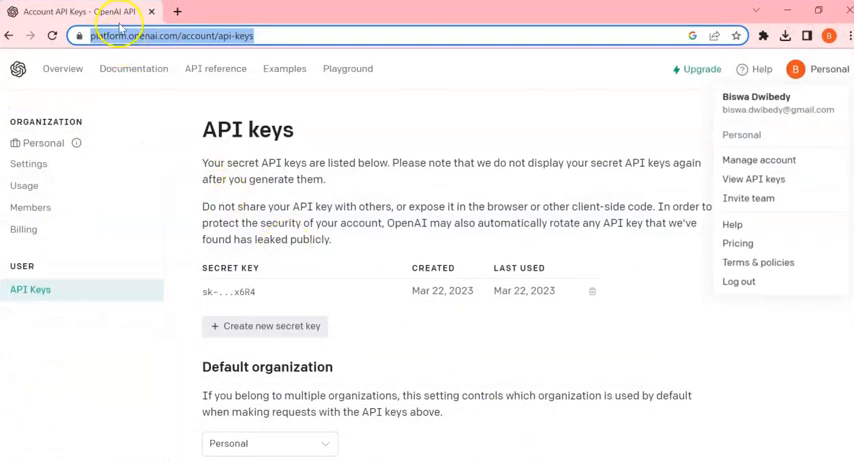
Dismiss the account details dropdown over the OpenAI API keys page
click(235, 280)
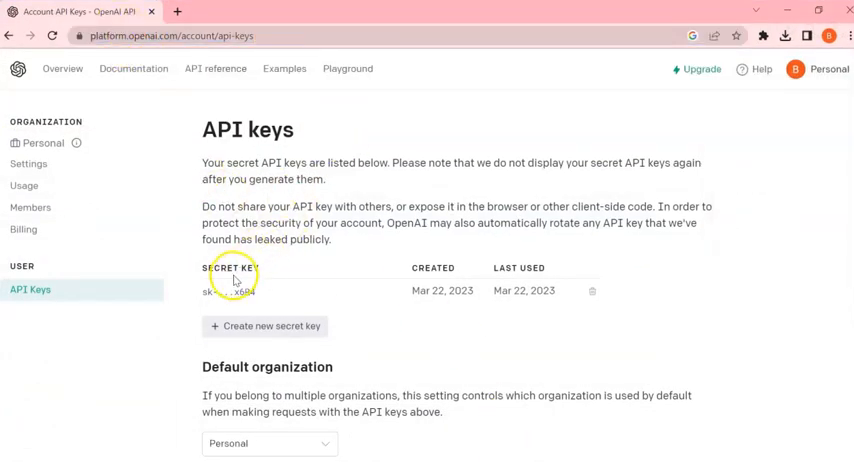
click(828, 68)
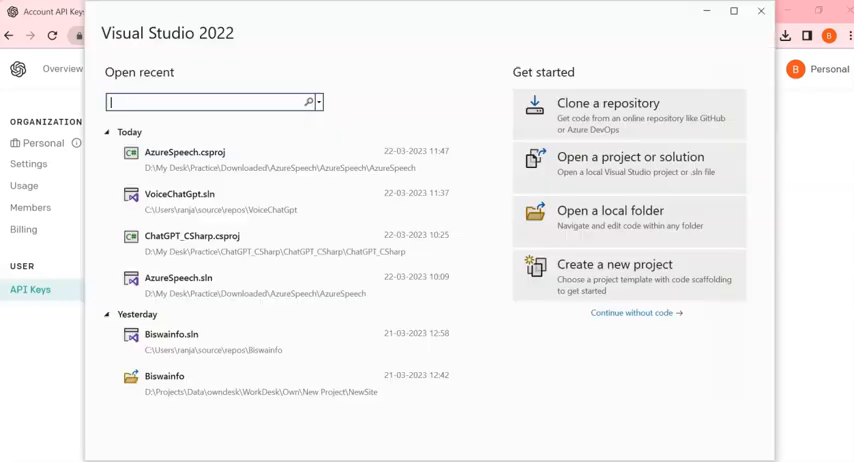
Start a new Blazor Server App project and name it VoiceChatGPT
click(615, 263)
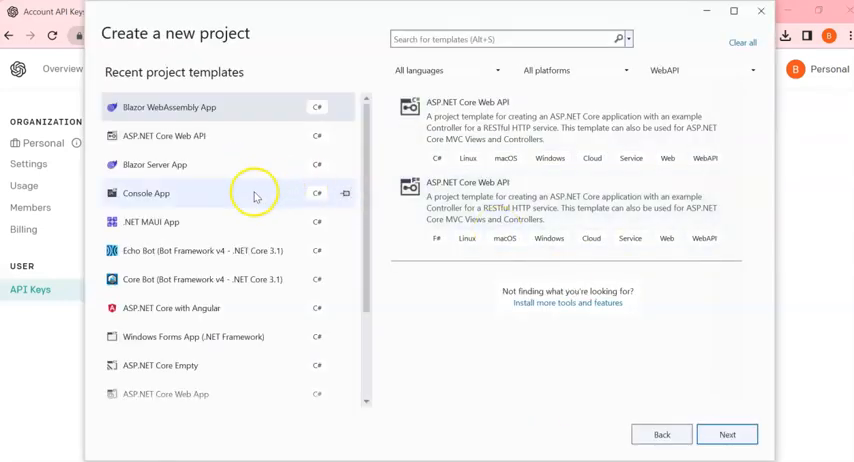
click(154, 164)
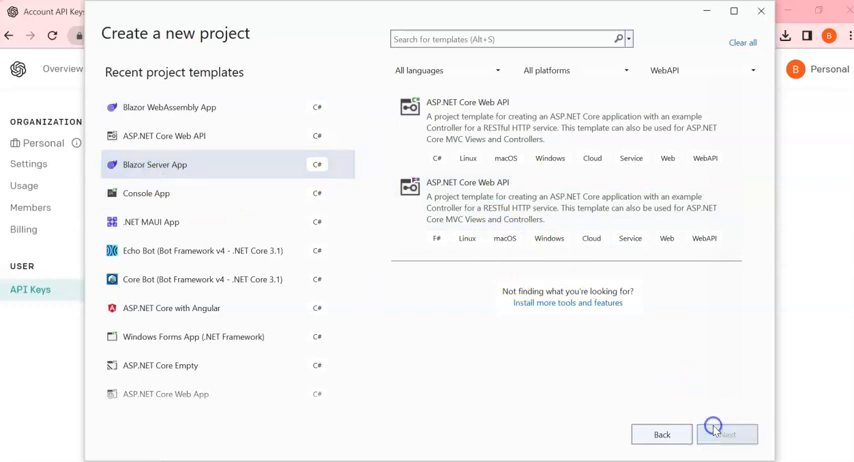
click(727, 434)
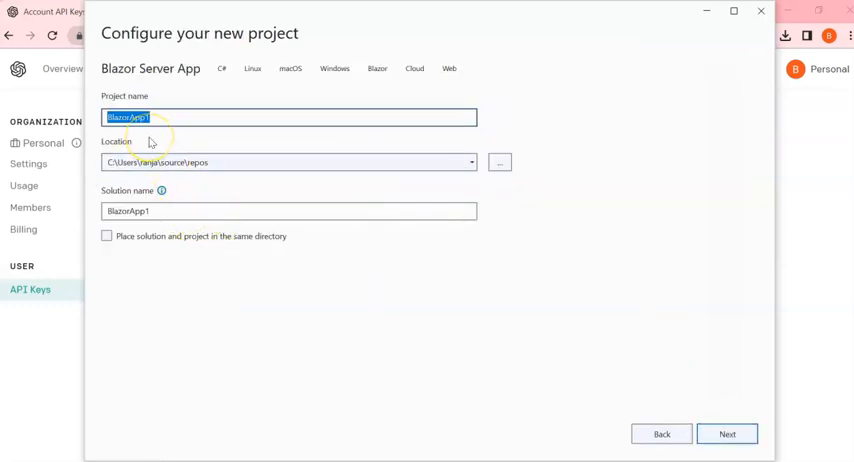
text(Chat)
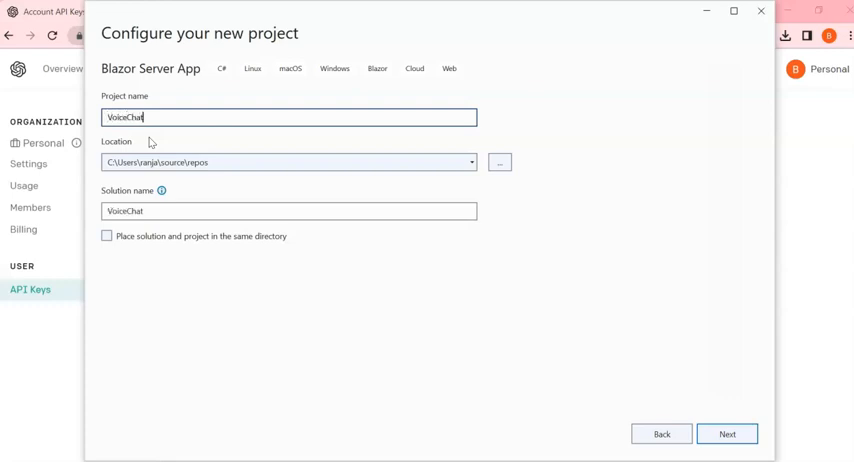
text(GPT)
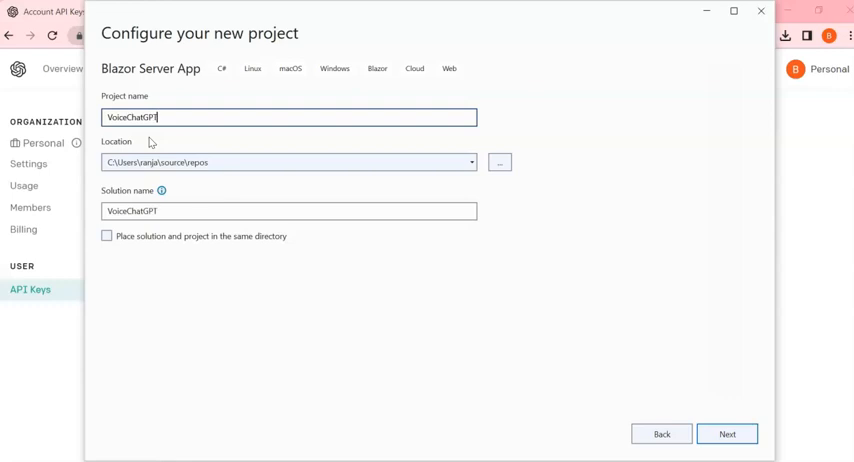
click(727, 433)
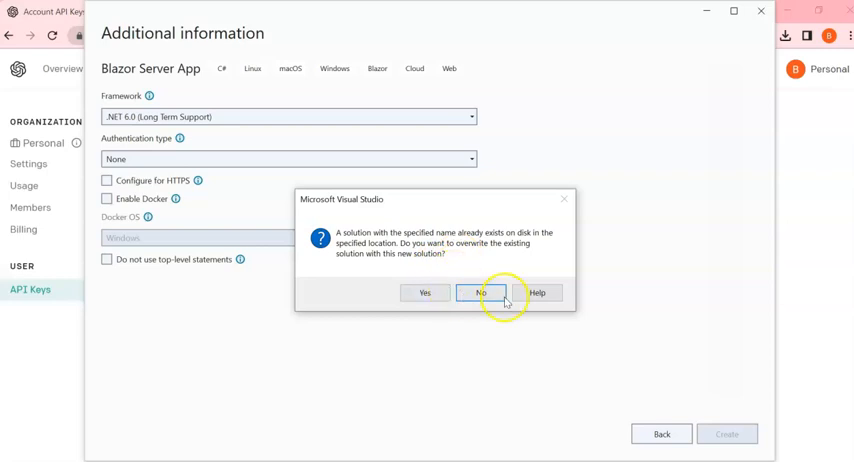
Decline overwriting the existing solution, rename it VoiceChatGPT_Blazor, and create it
click(480, 292)
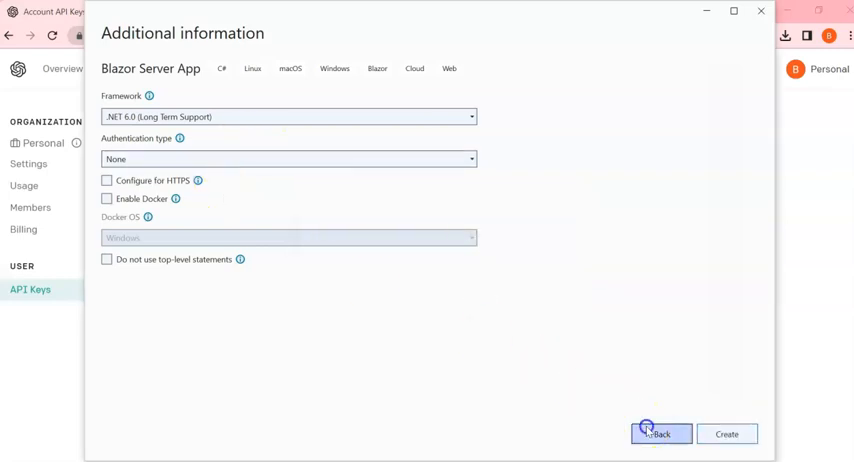
click(660, 433)
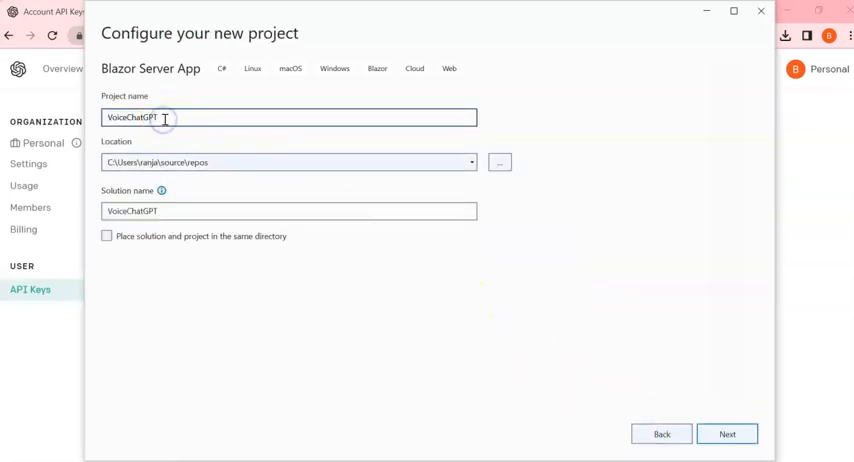
text(_Blazo)
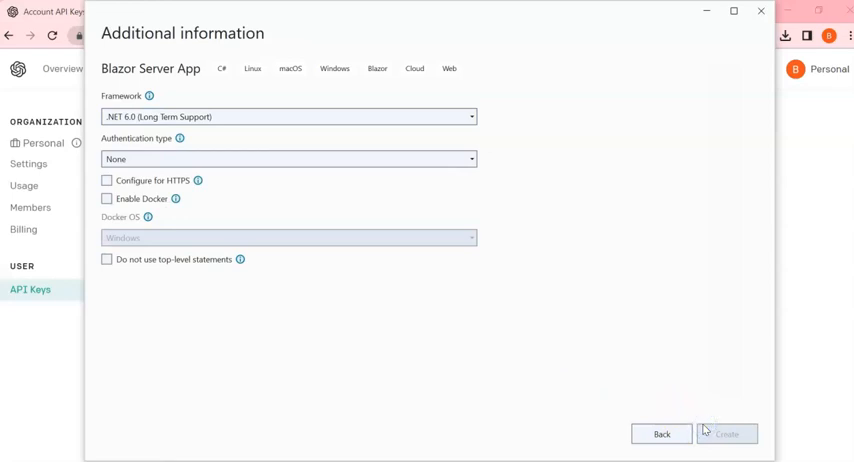
click(726, 433)
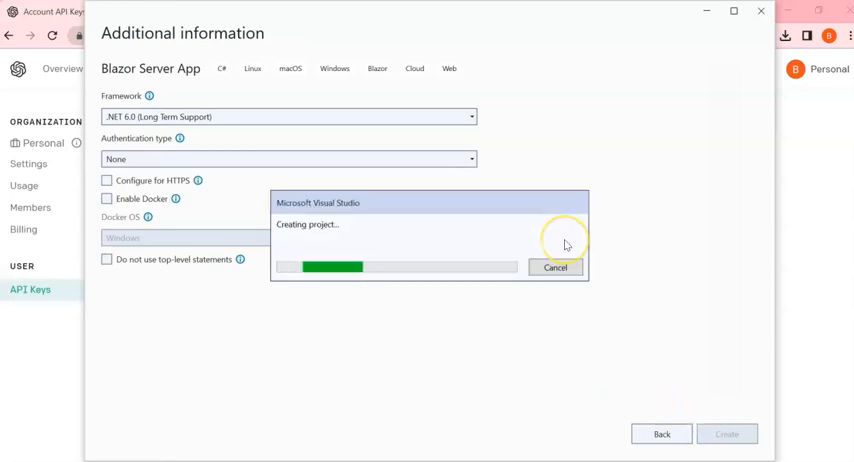
mouse_move(568, 240)
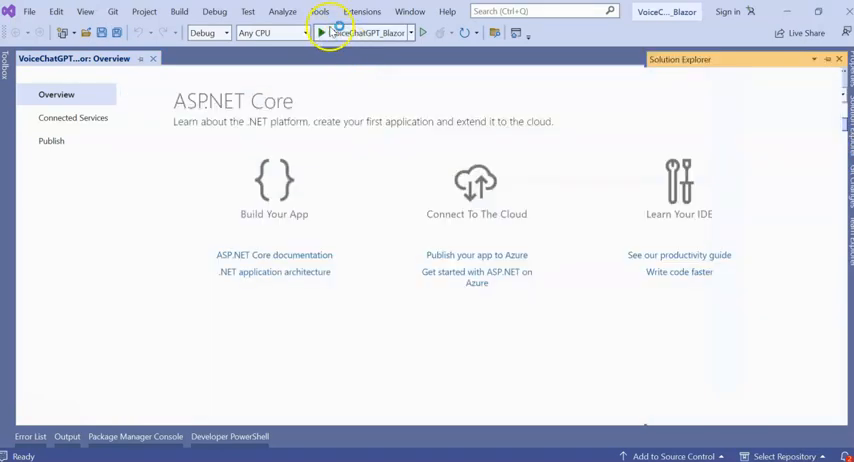
Install Microsoft.CognitiveServices.Speech 1.26.0 via NuGet with license accepted, then search 'openai'
click(319, 11)
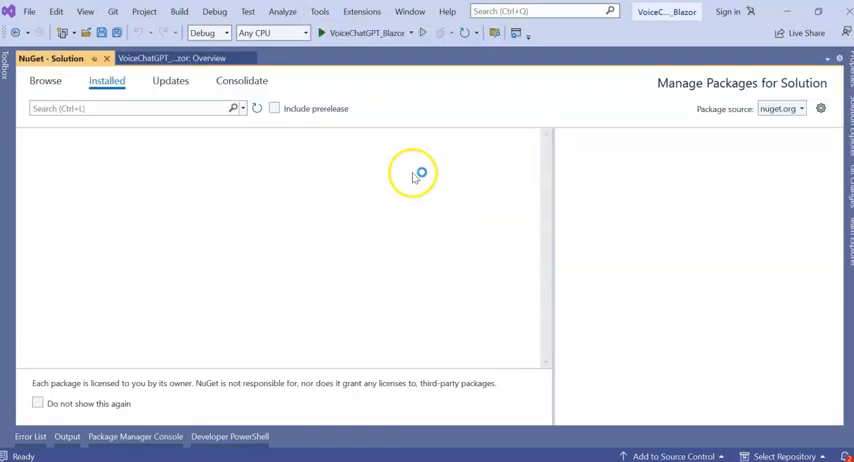
click(45, 80)
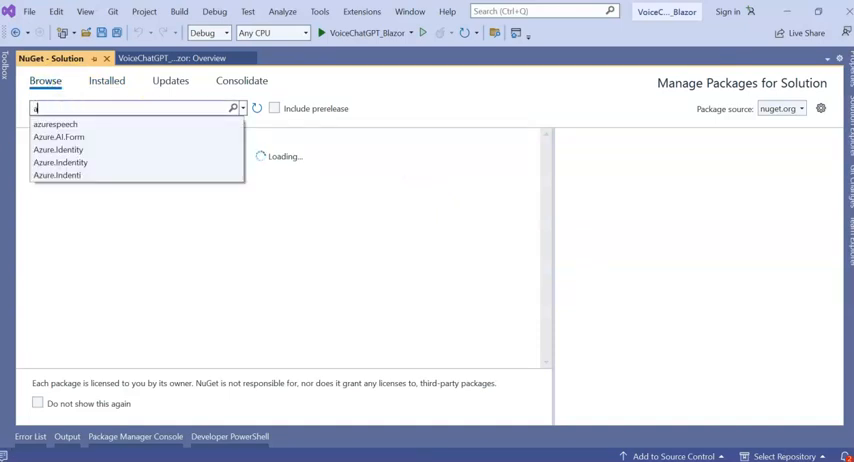
click(232, 108)
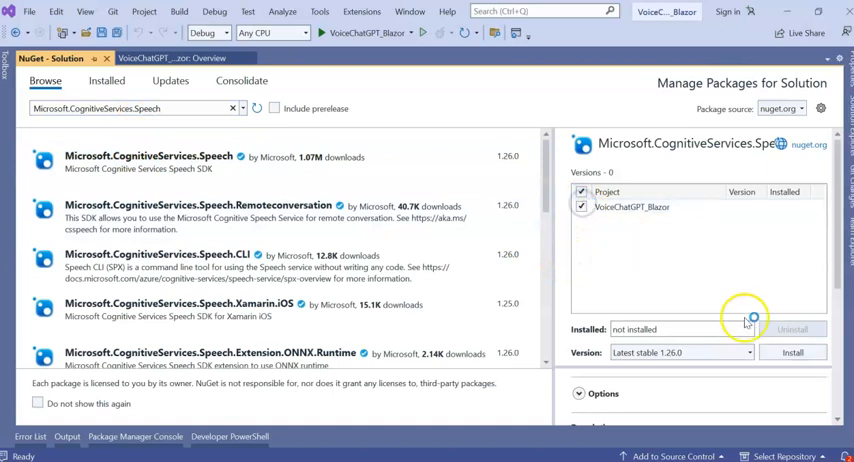
click(792, 352)
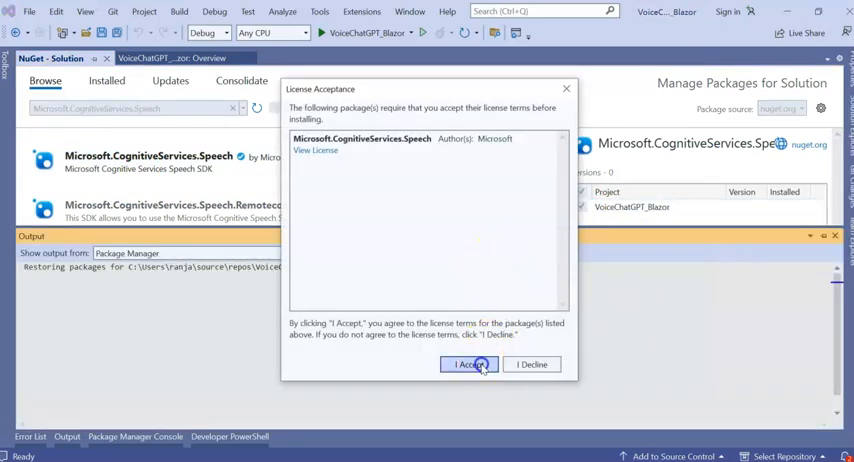
click(470, 363)
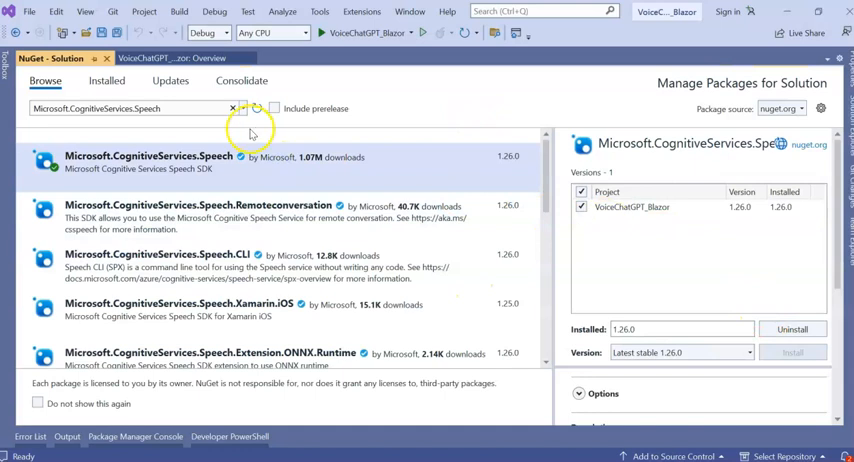
click(234, 108)
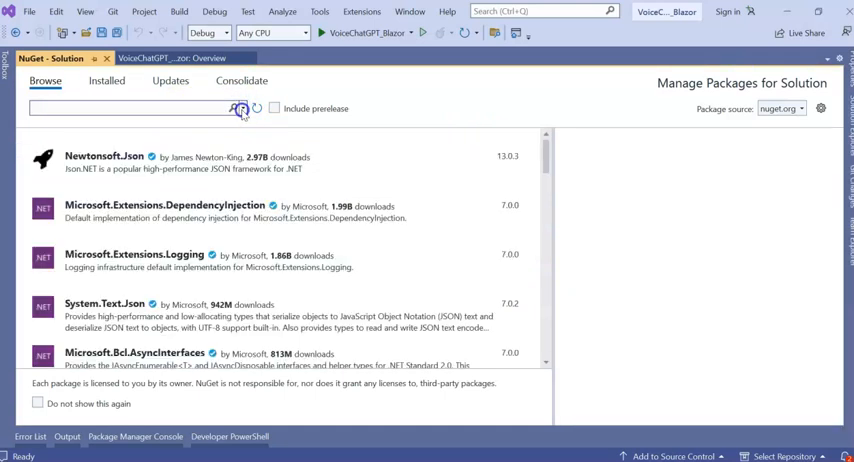
text(openai)
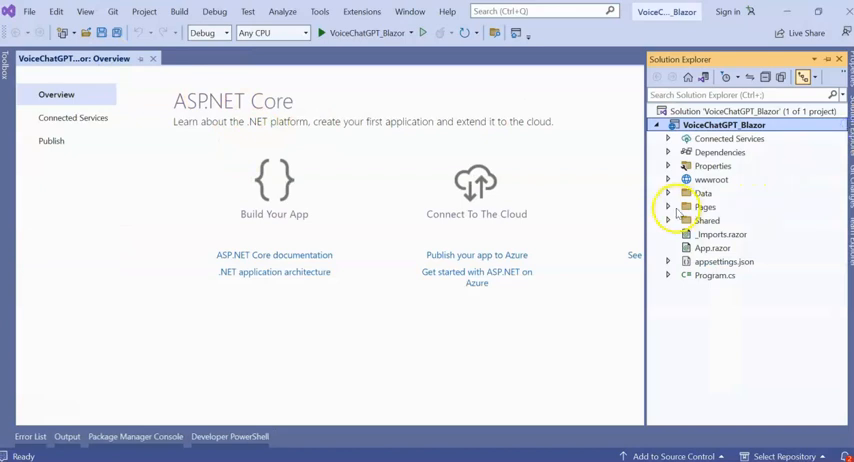
Open Index.razor, make the heading greet 'viewer' and start the 'Chat GPT voice assistant' line
click(668, 207)
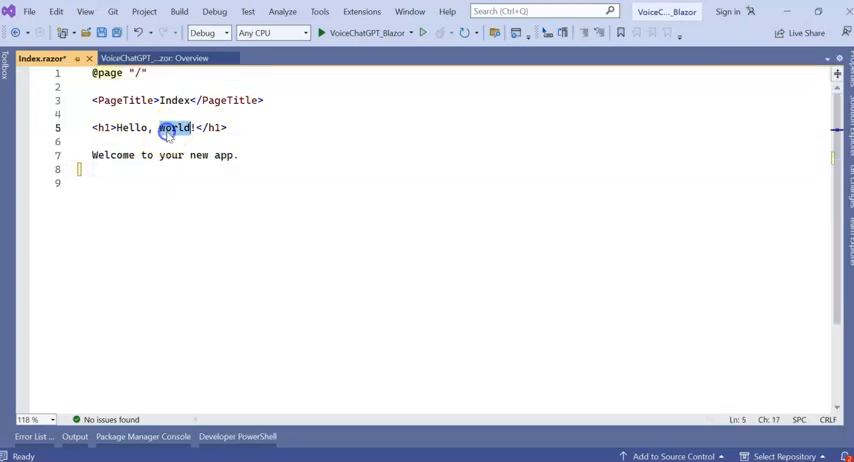
text(vre)
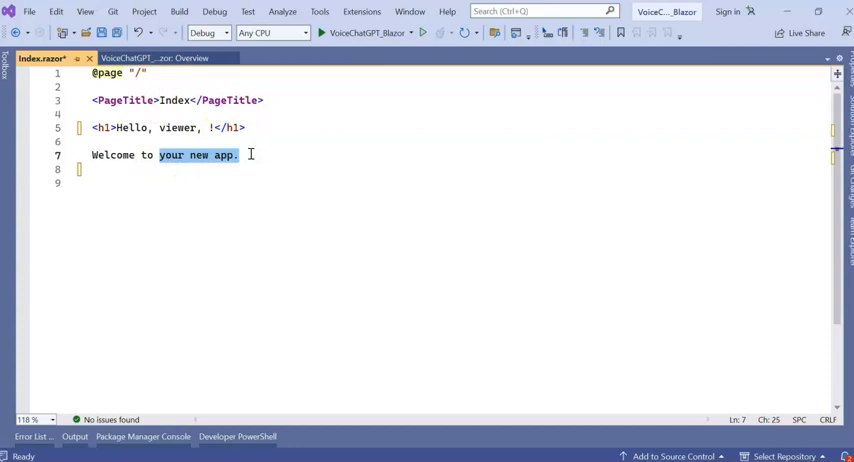
text(Chat)
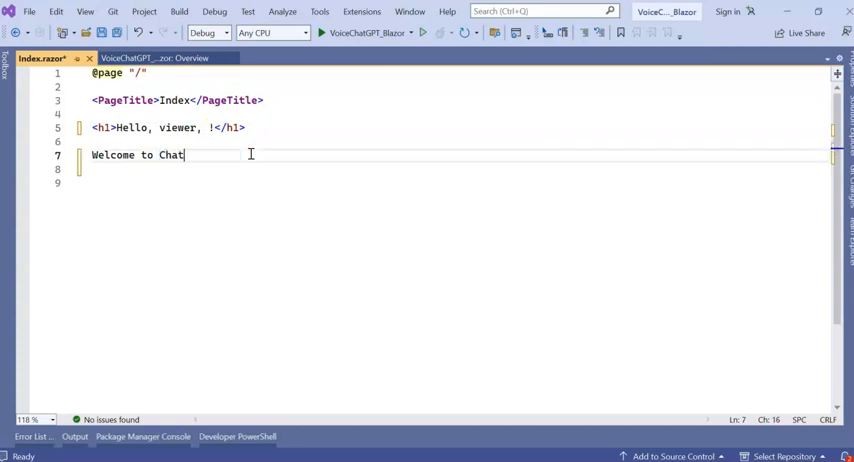
text(GPT voice assis)
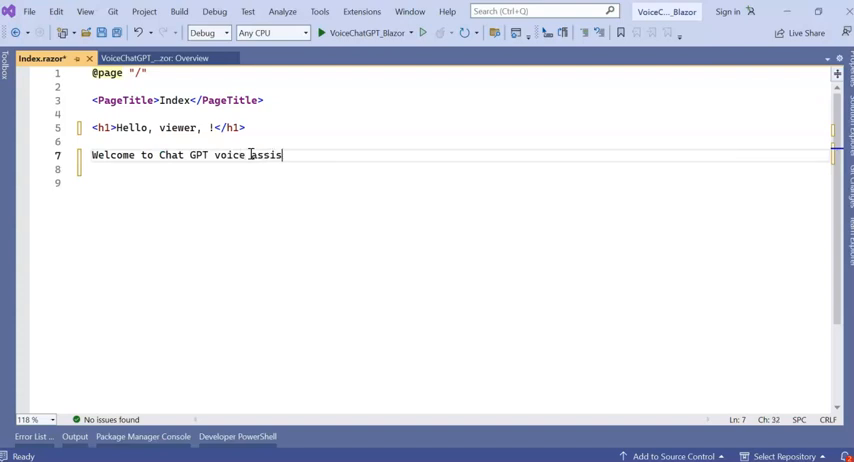
text(tant)
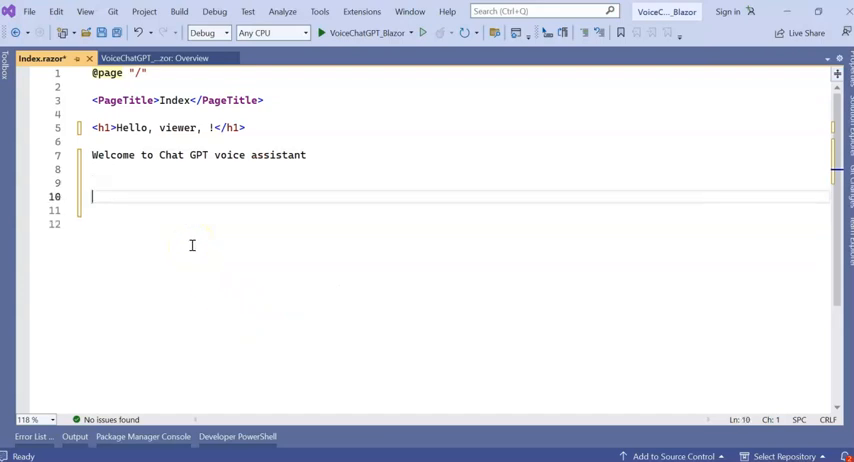
mouse_move(186, 290)
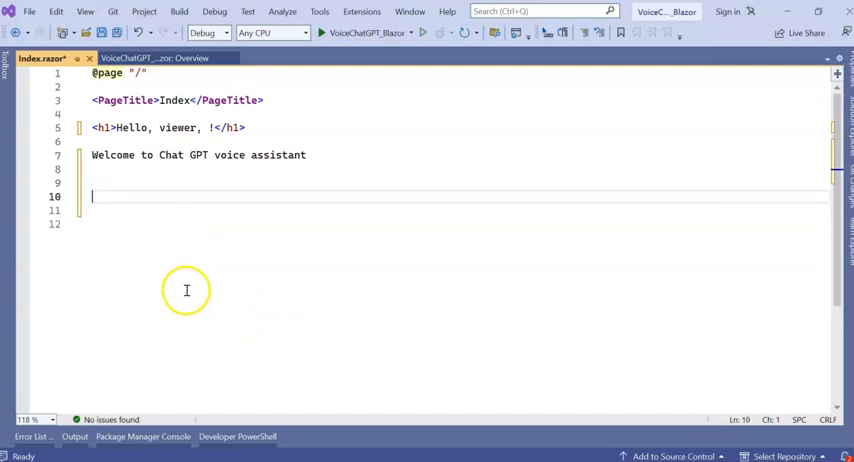
mouse_move(120, 210)
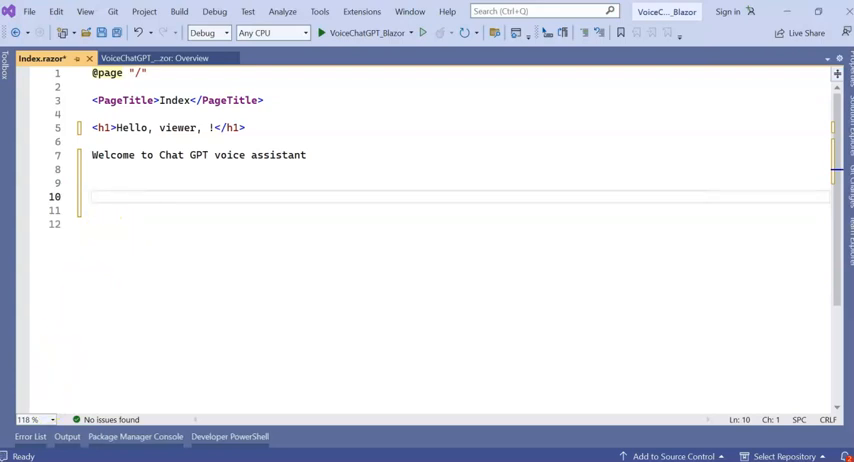
text(@code)
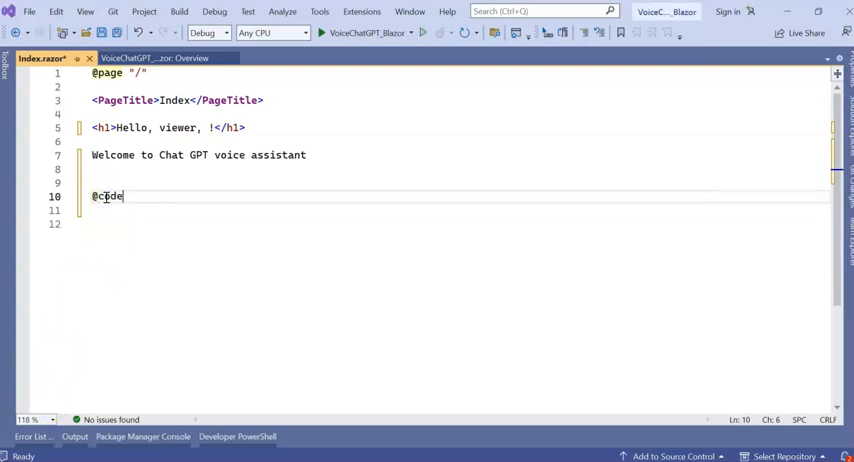
text({)
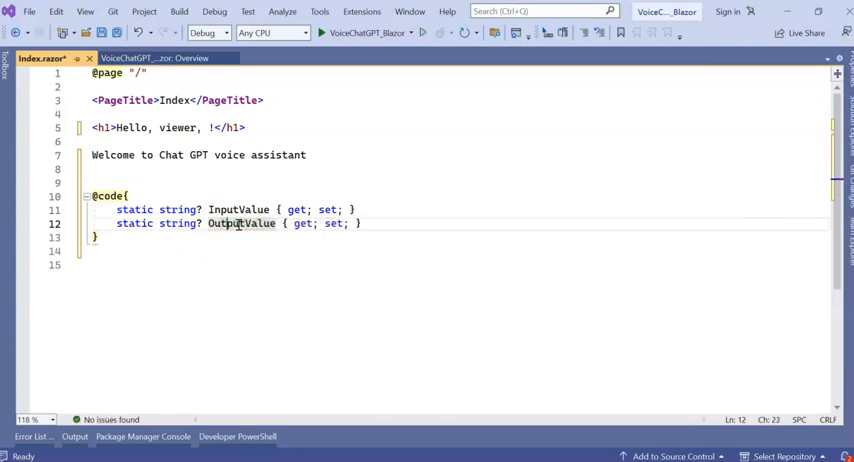
Add a paragraph with a text input bound to InputValue
text(<in)
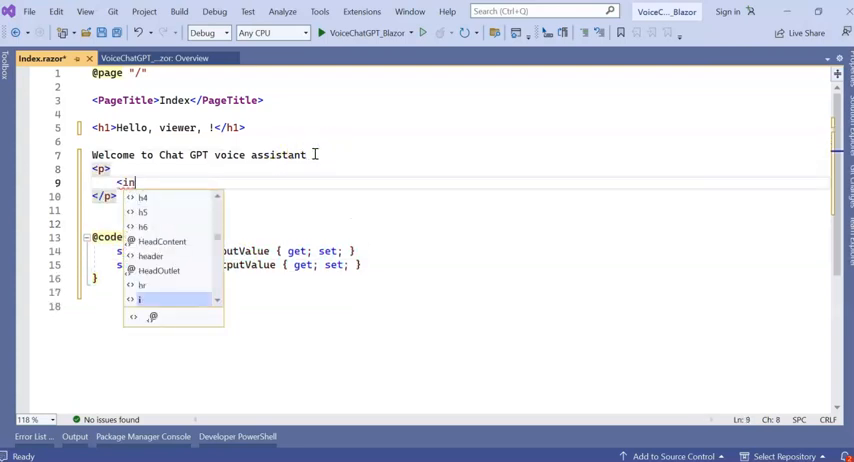
text(put type="text)
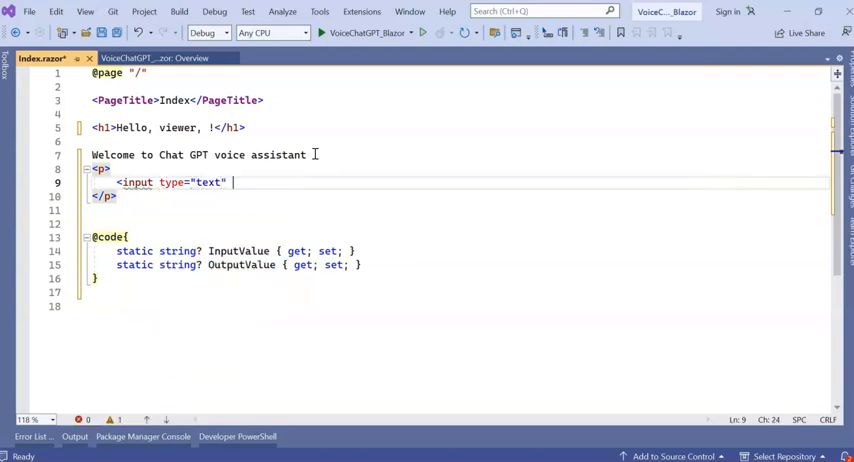
text(@bind-value="" />)
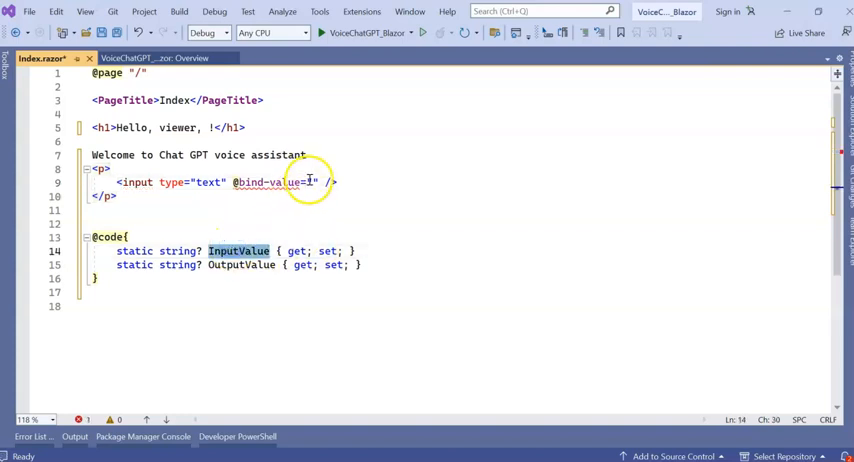
text(InputValue)
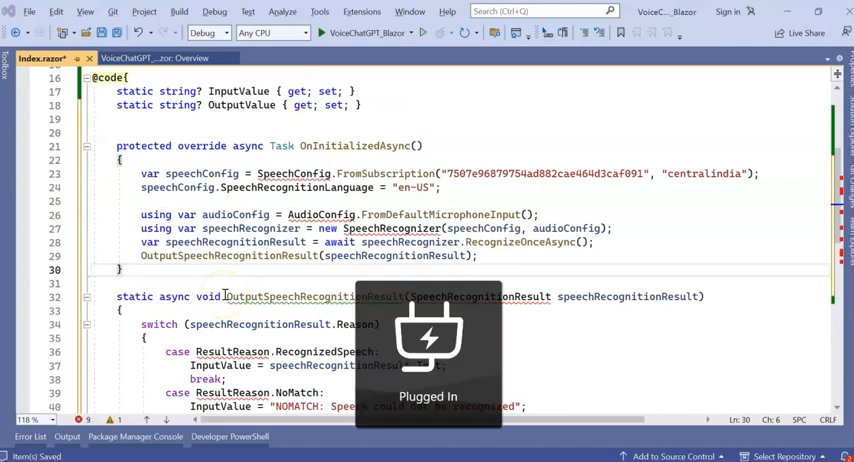
Add OnInitializedAsync speech-recognition code, OutputSpeechRecognitionResult method and an OutputValue-bound input
scroll(down, 3)
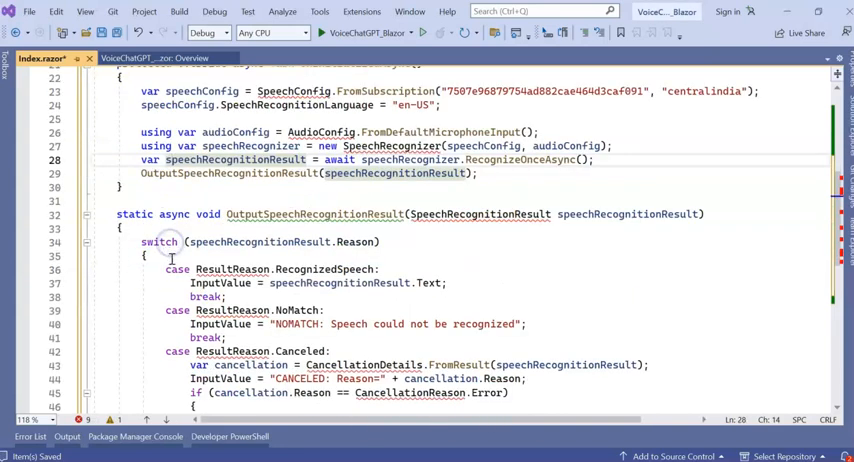
click(315, 214)
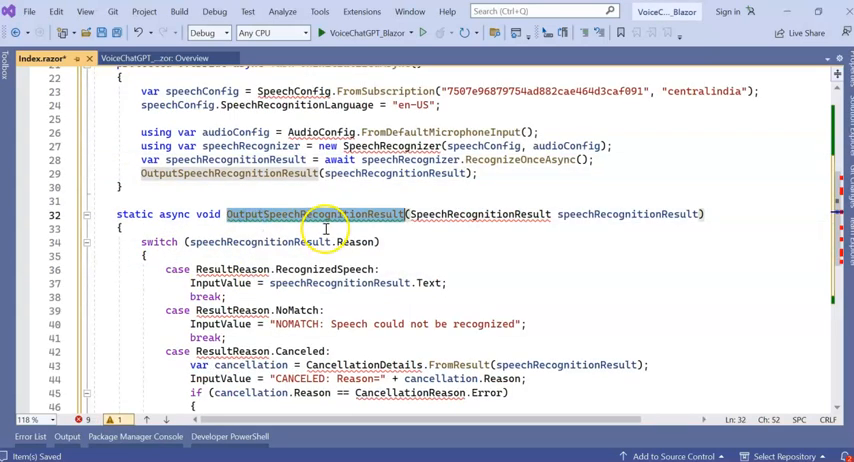
scroll(up, 3)
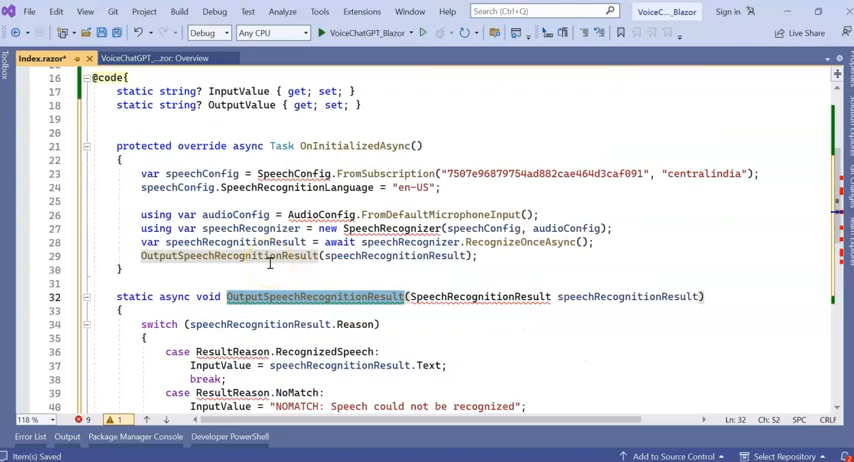
click(118, 146)
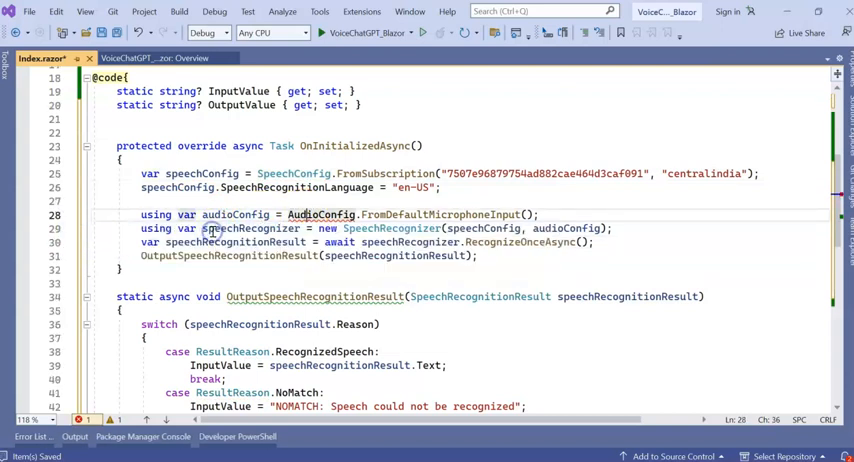
scroll(down, 3)
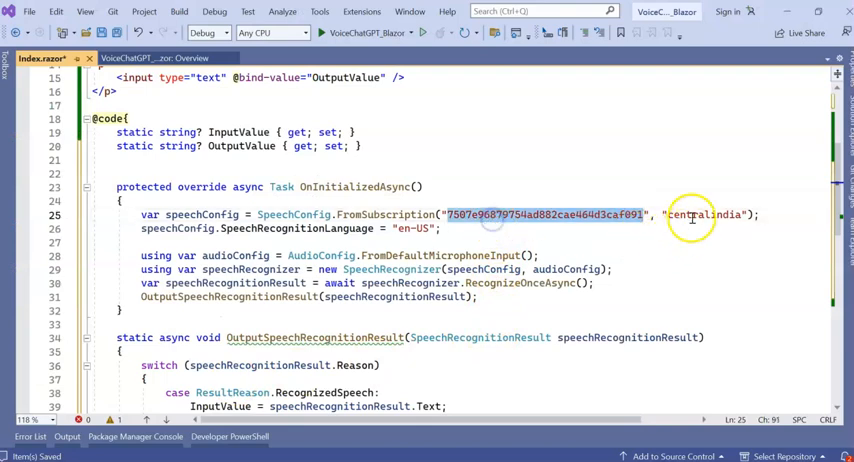
scroll(down, 3)
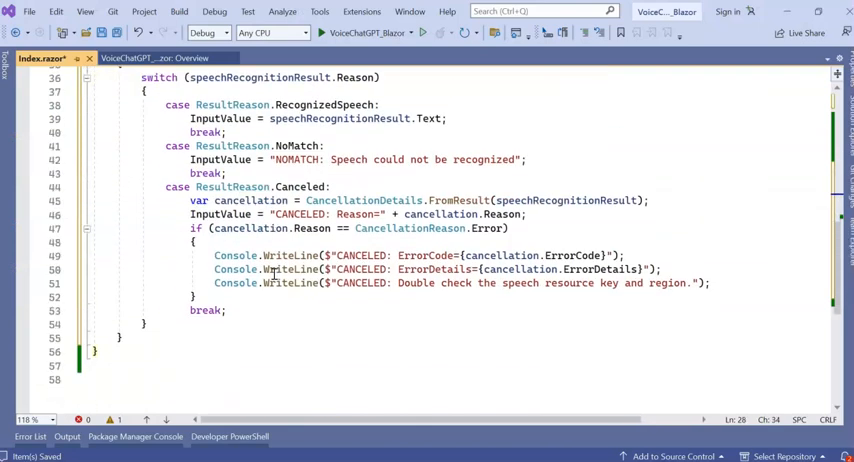
scroll(up, 3)
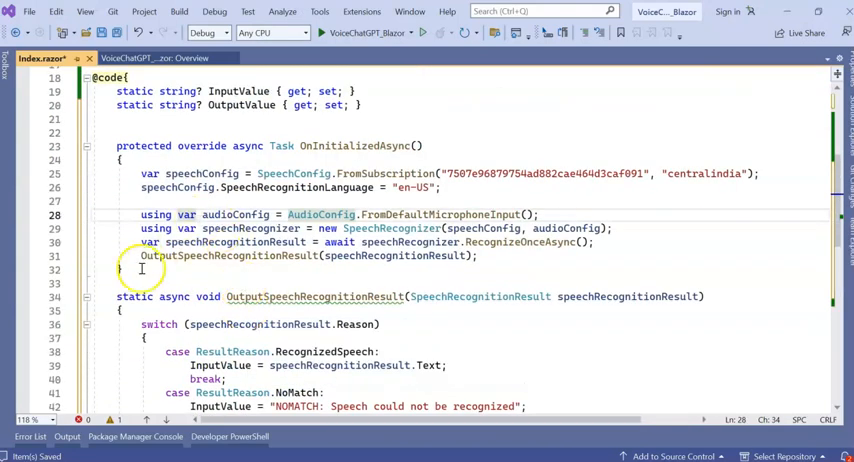
drag(141, 173, 497, 255)
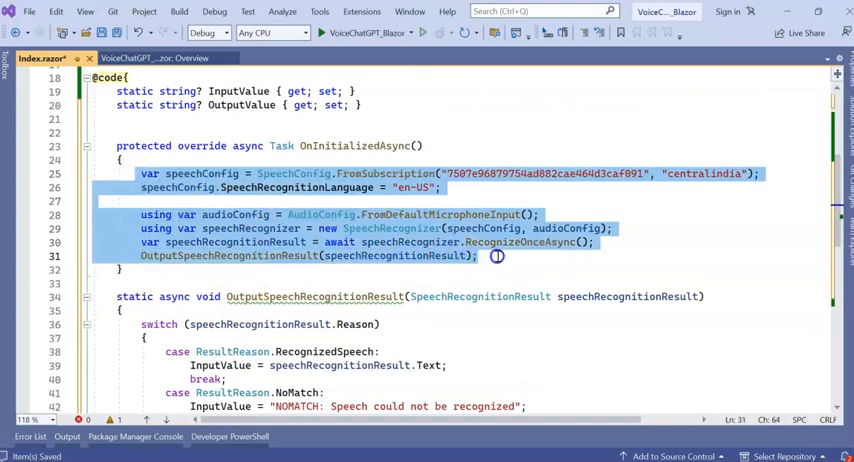
scroll(down, 3)
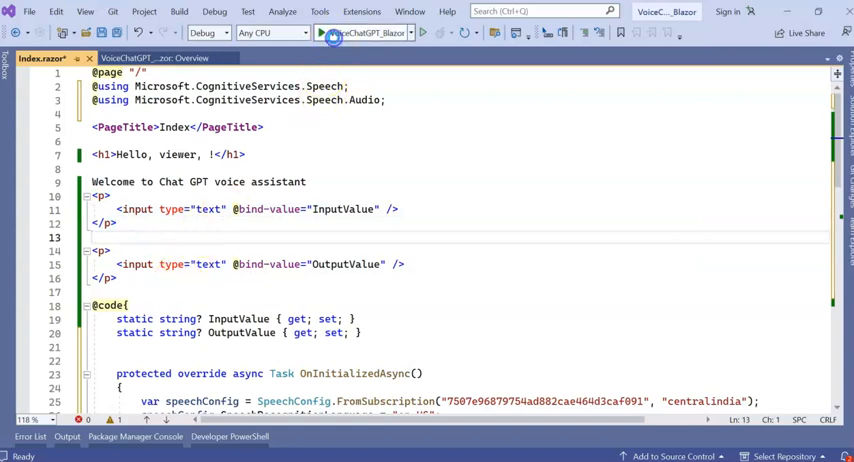
Run VoiceChatGPT_Blazor with the green Start toolbar button
click(322, 33)
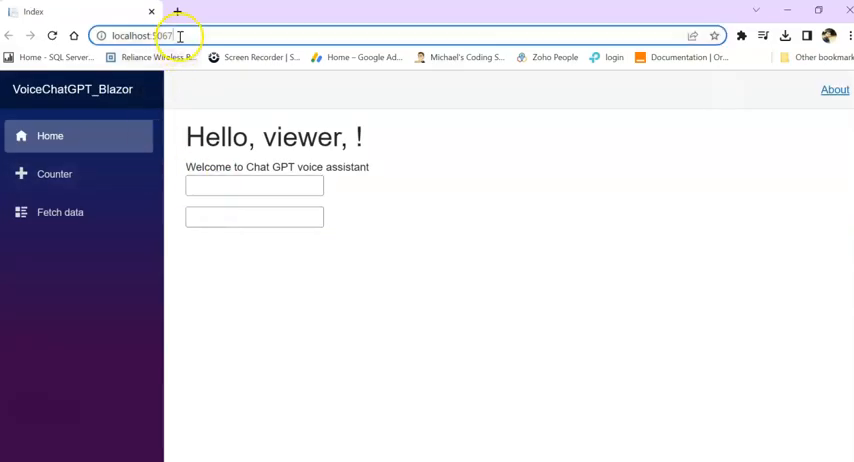
Speak into the microphone and reload Home to see phrases like 'Right.' recognized
text(Right.)
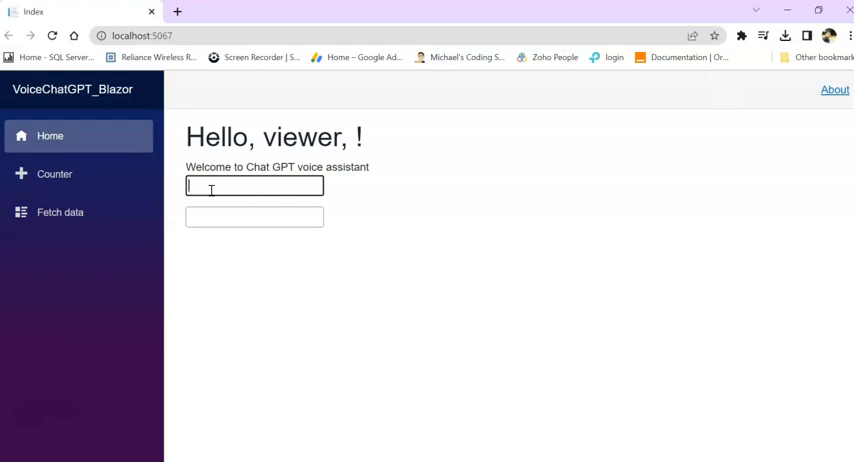
mouse_move(211, 135)
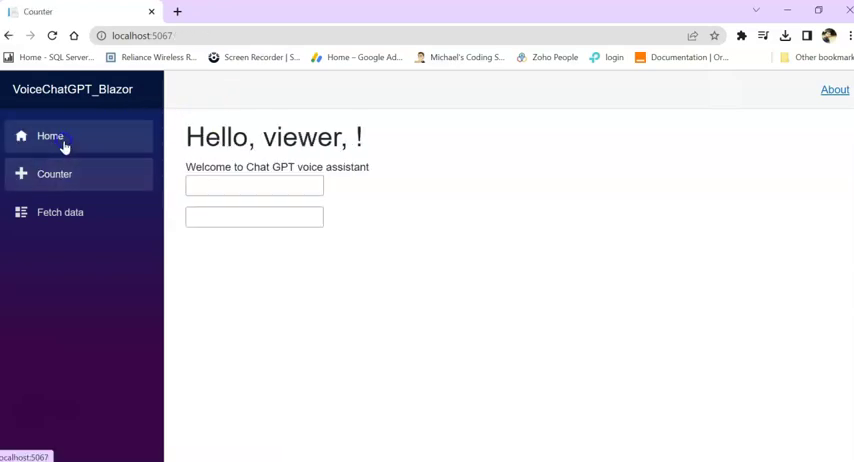
click(49, 135)
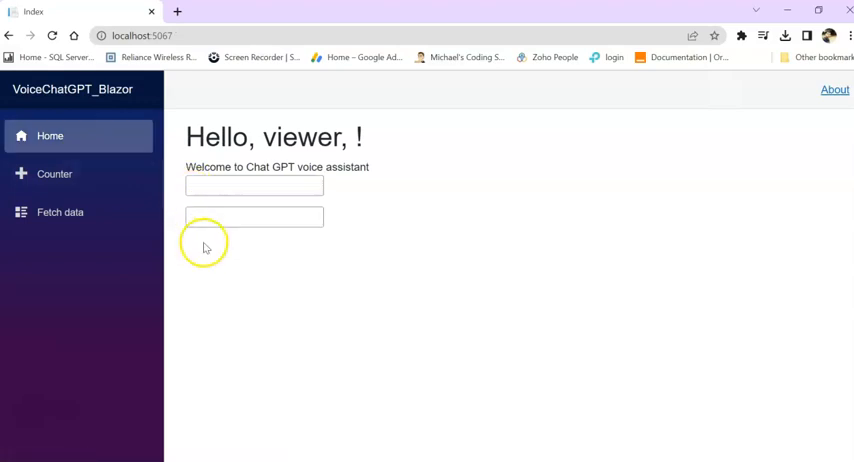
text(To counter high.)
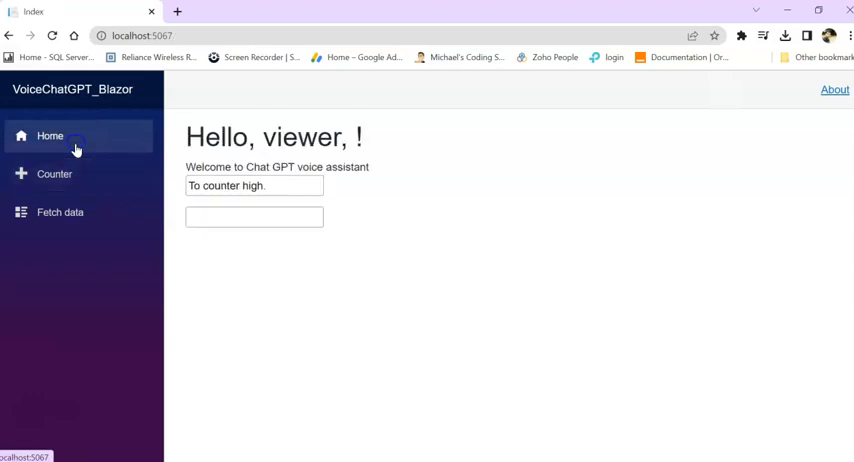
mouse_move(167, 250)
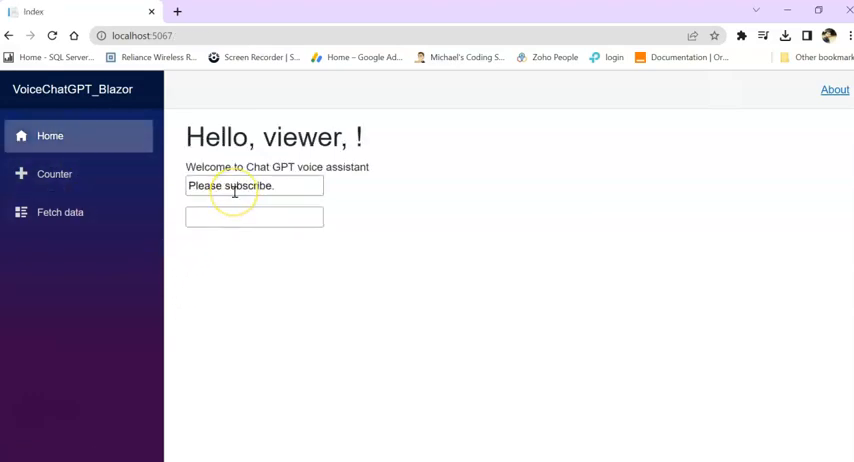
click(253, 185)
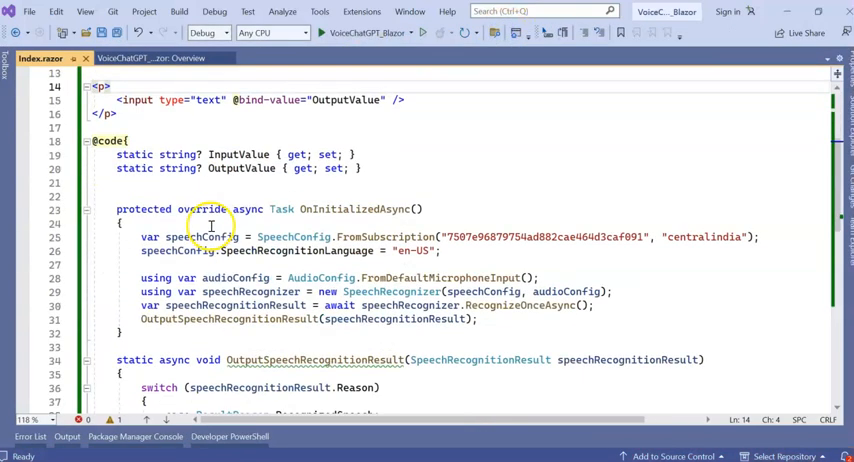
Scroll the ChatGPT C# integration video page down past its description to the comments
scroll(down, 3)
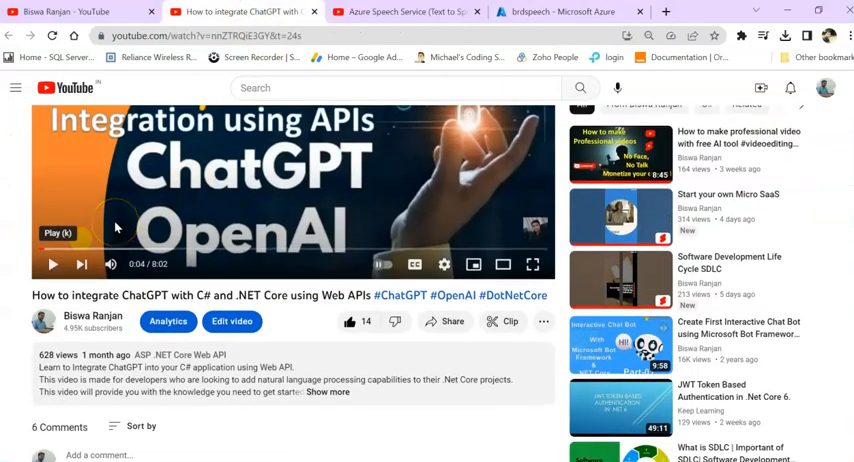
scroll(down, 3)
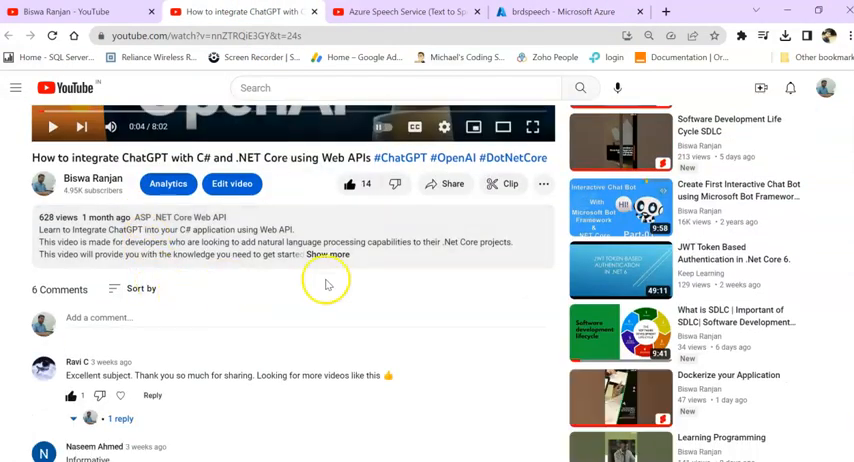
click(328, 254)
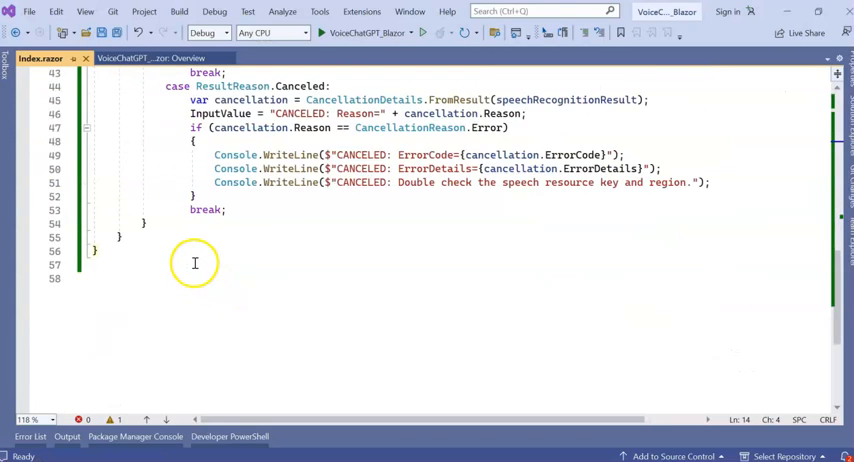
scroll(up, 3)
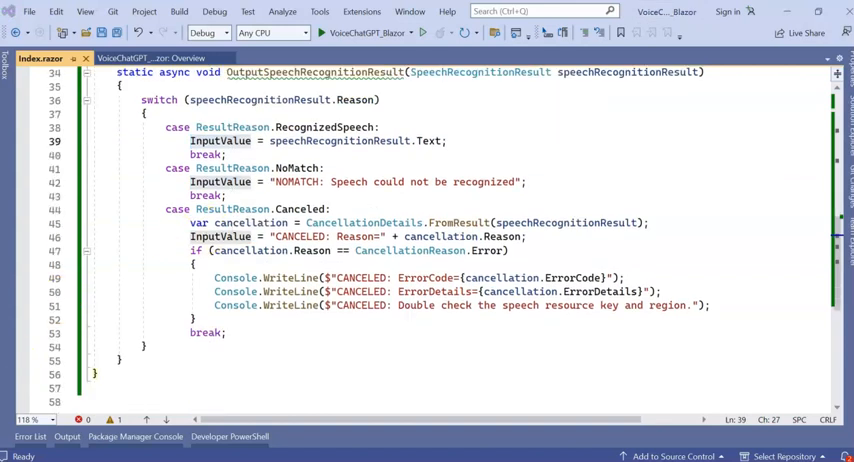
scroll(down, 3)
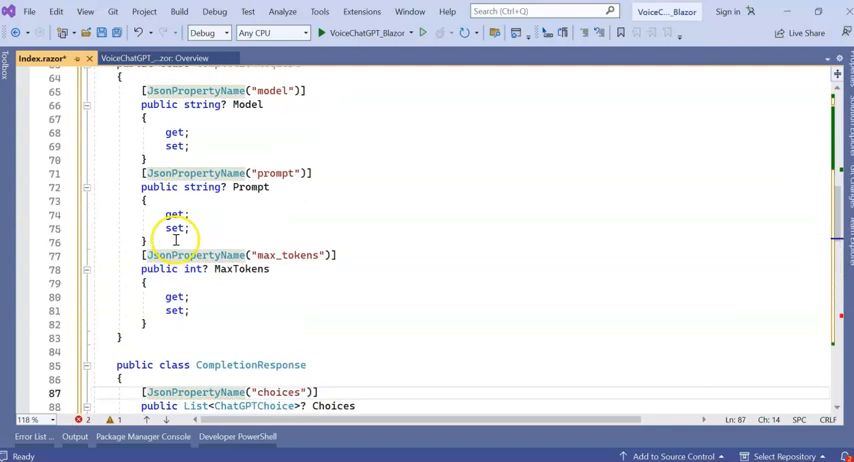
scroll(down, 3)
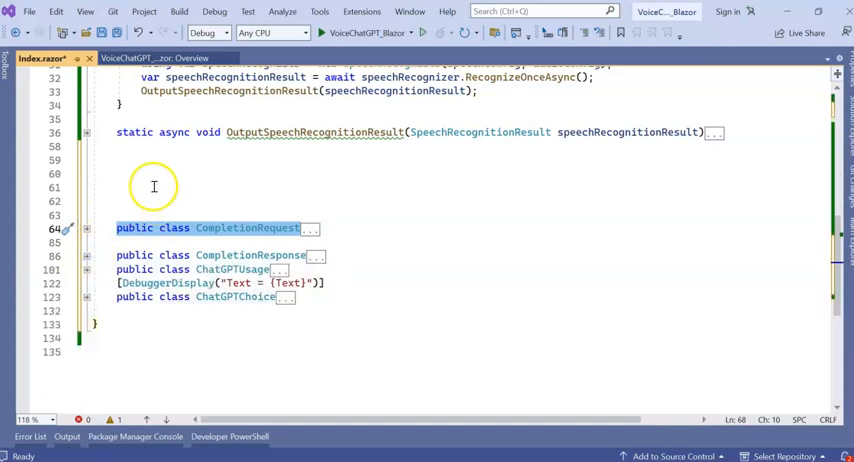
Insert UseChatGPT(string query), posting to the completions endpoint and speaking OutPutResult via SpeechSynthesizer
click(154, 187)
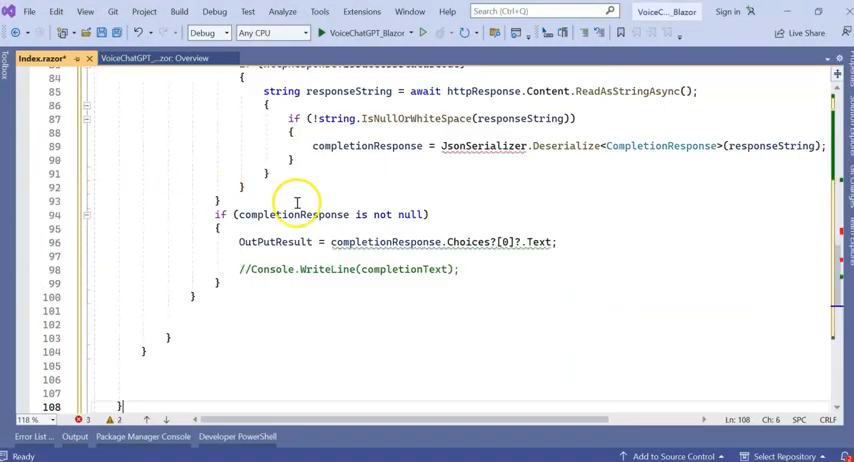
scroll(up, 3)
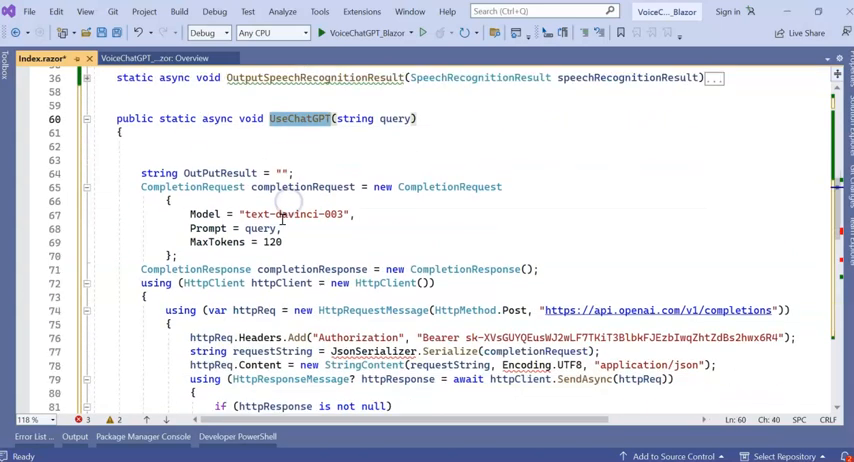
double_click(396, 118)
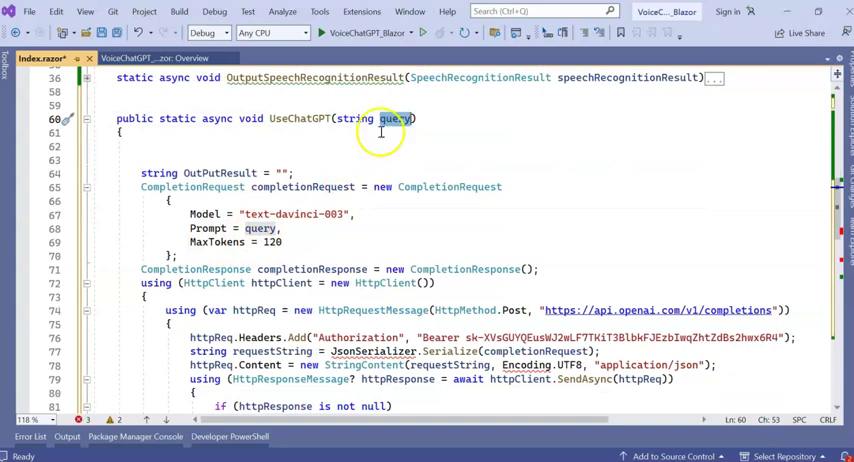
scroll(down, 3)
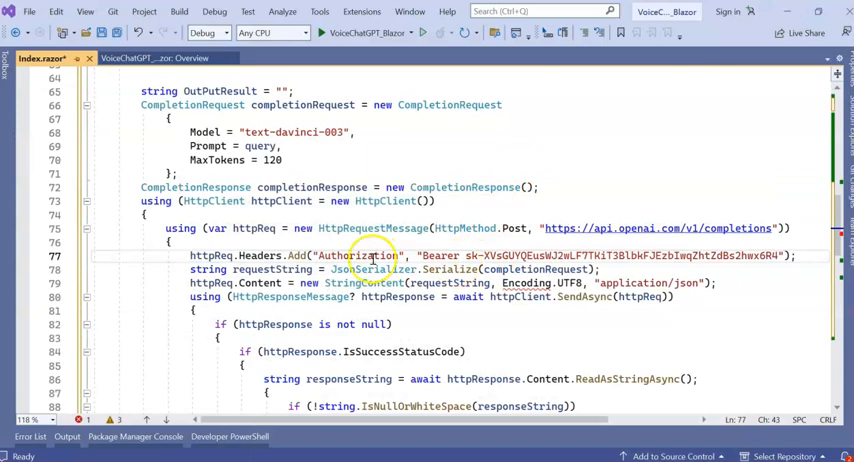
scroll(down, 3)
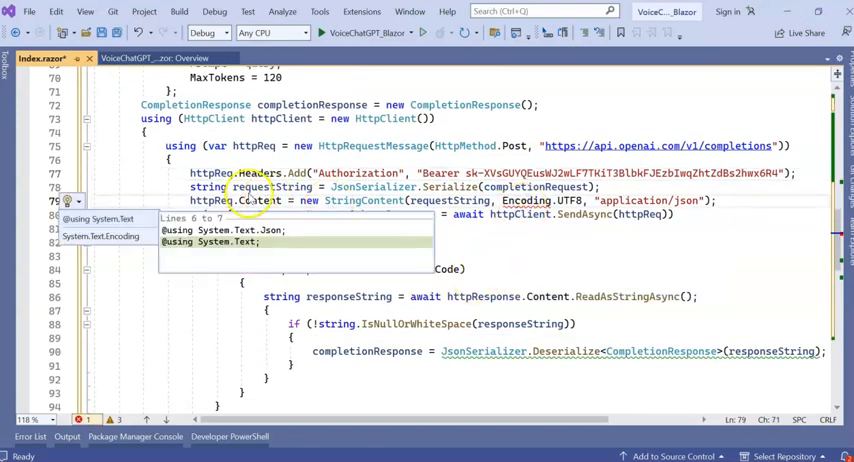
scroll(down, 3)
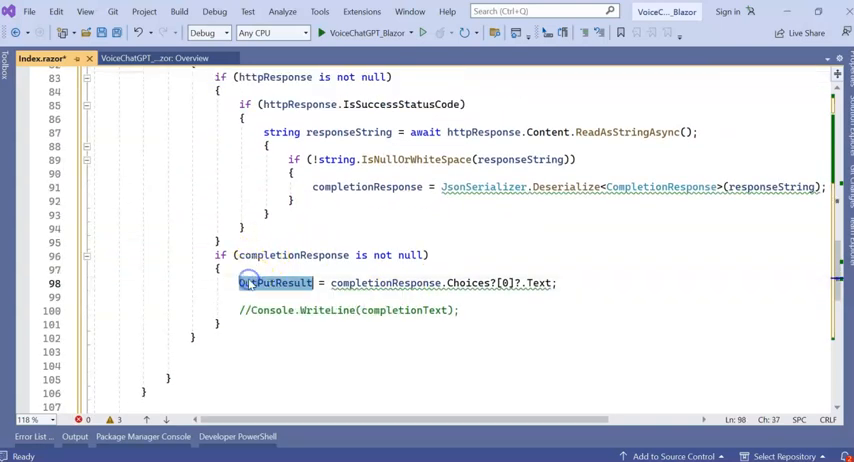
scroll(up, 3)
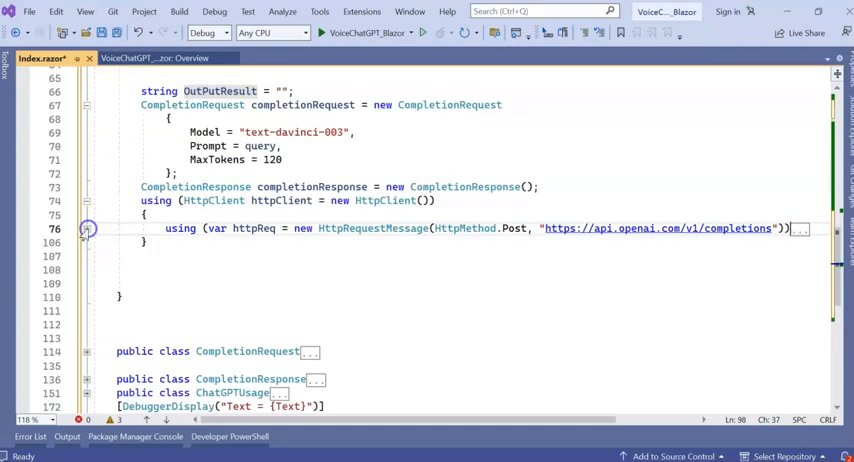
scroll(down, 3)
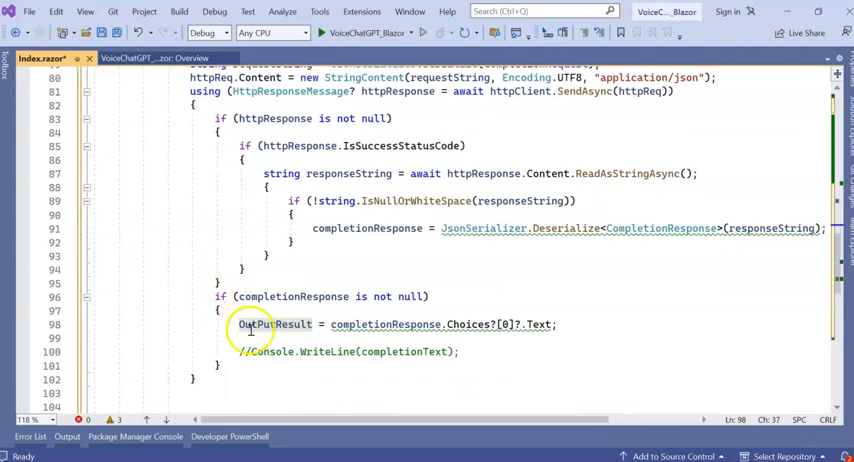
scroll(up, 3)
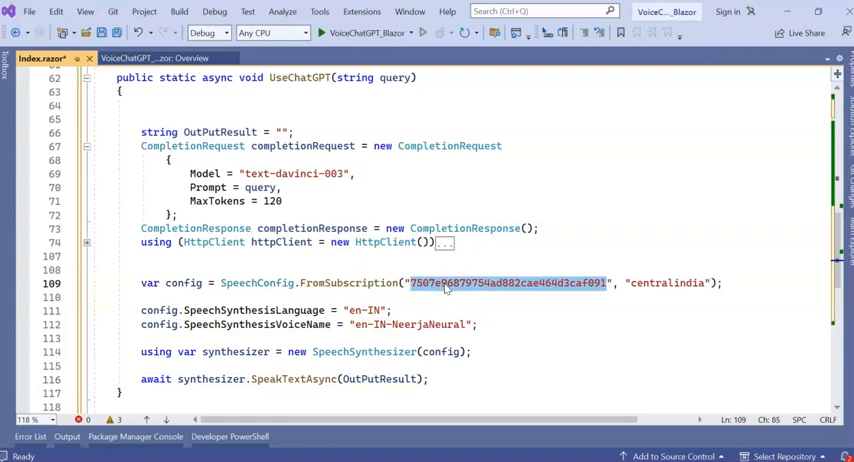
scroll(down, 3)
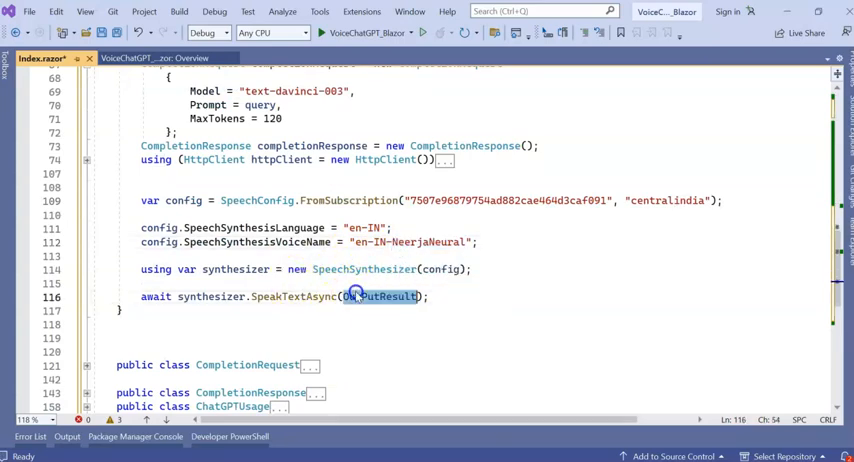
scroll(up, 3)
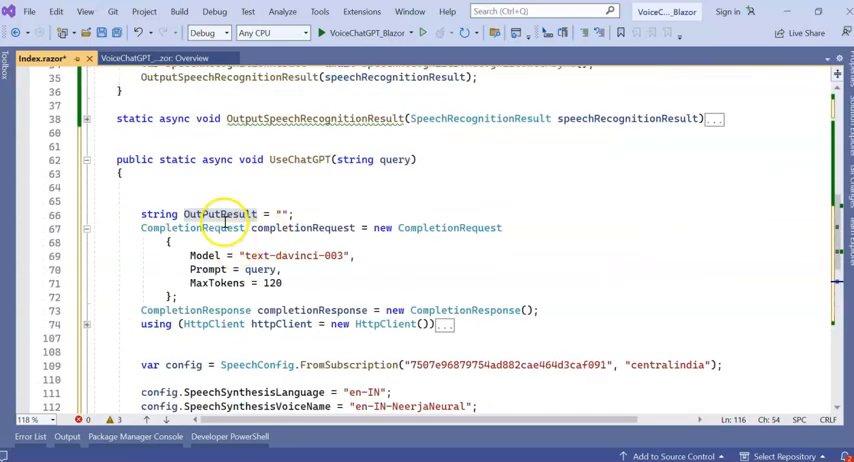
scroll(down, 3)
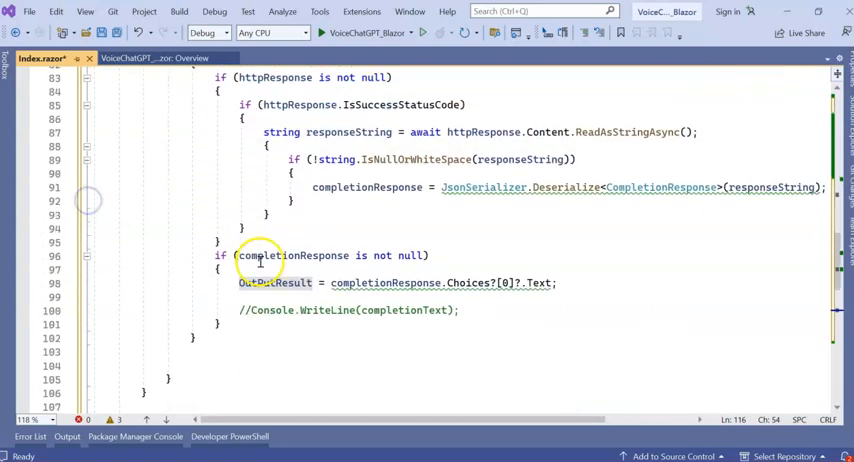
scroll(down, 3)
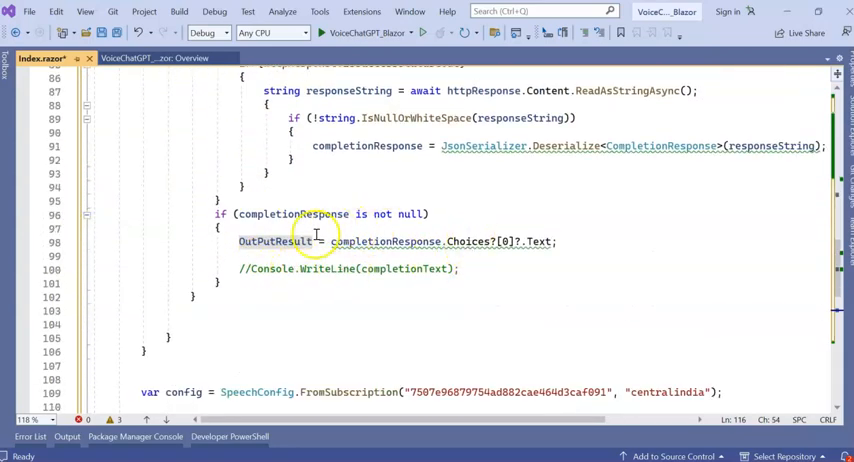
scroll(up, 3)
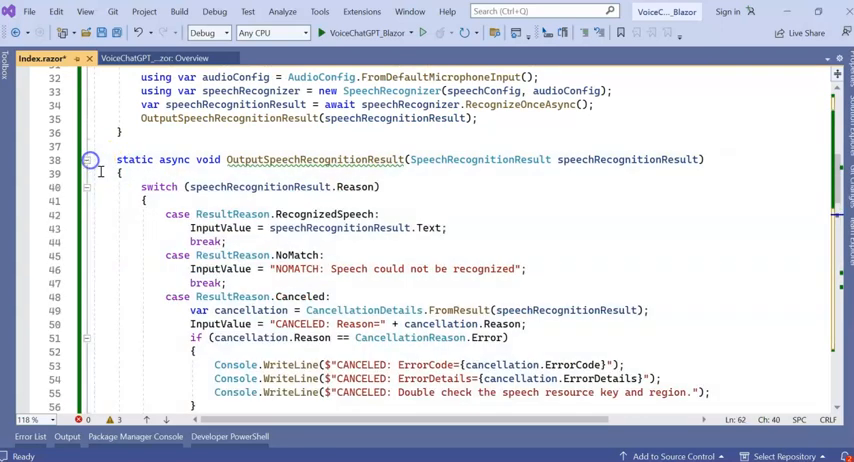
Add UseChatGPT(InputValue); below InputValue = speechRecognitionResult.Text in the RecognizedSpeech case
text(UseChatGPT)
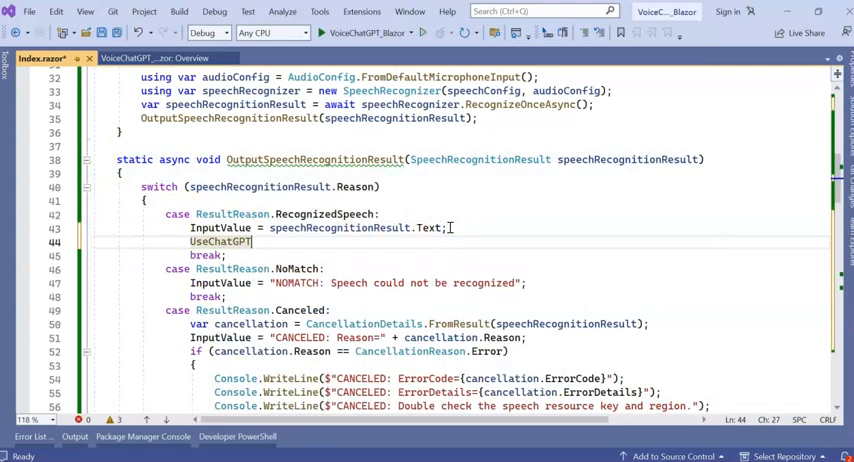
text((InputValue)
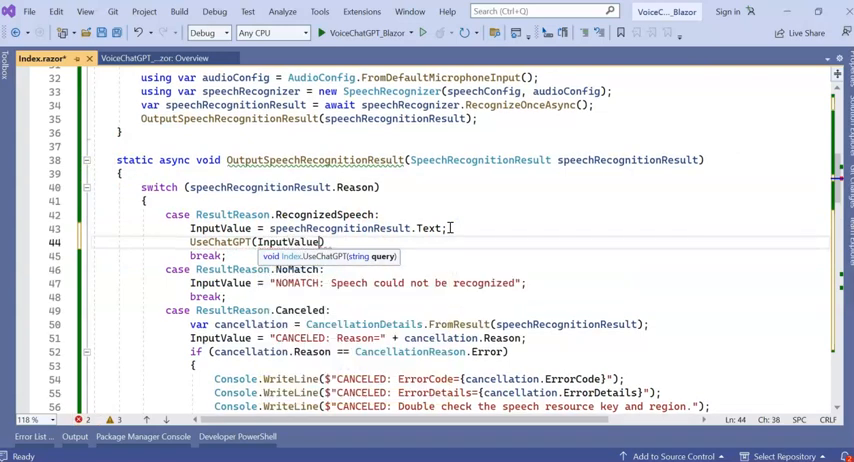
mouse_move(470, 160)
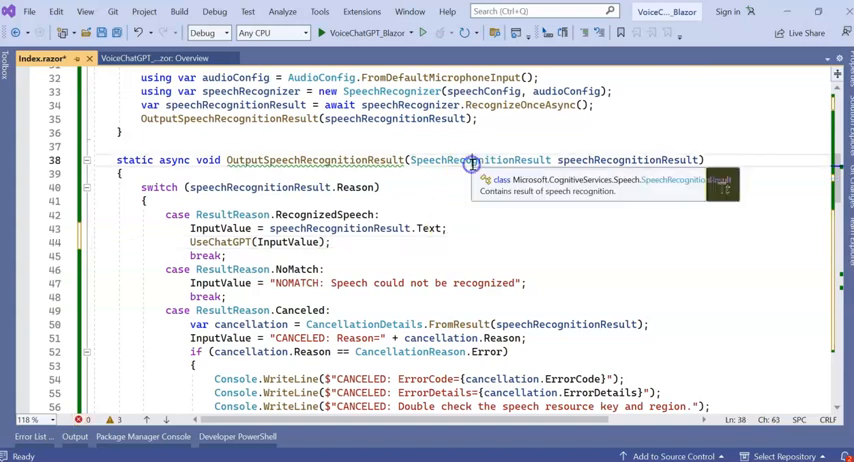
mouse_move(355, 33)
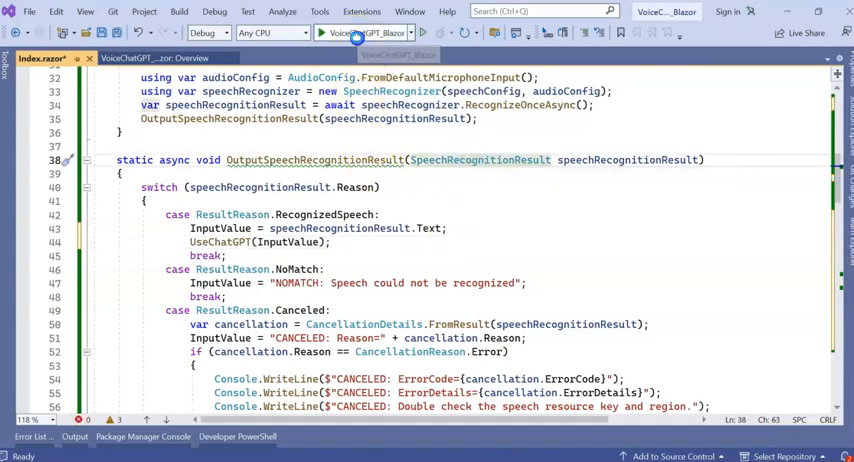
Run VoiceChatGPT_Blazor with the green toolbar debug button so it opens in Chrome
click(322, 33)
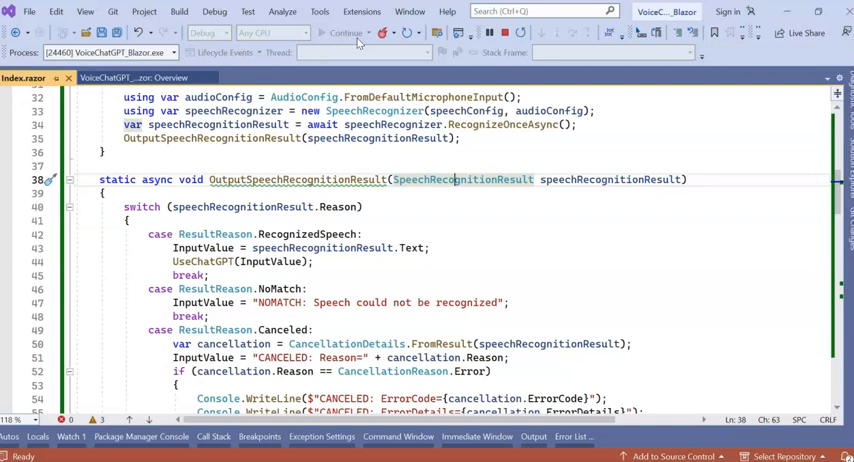
click(345, 32)
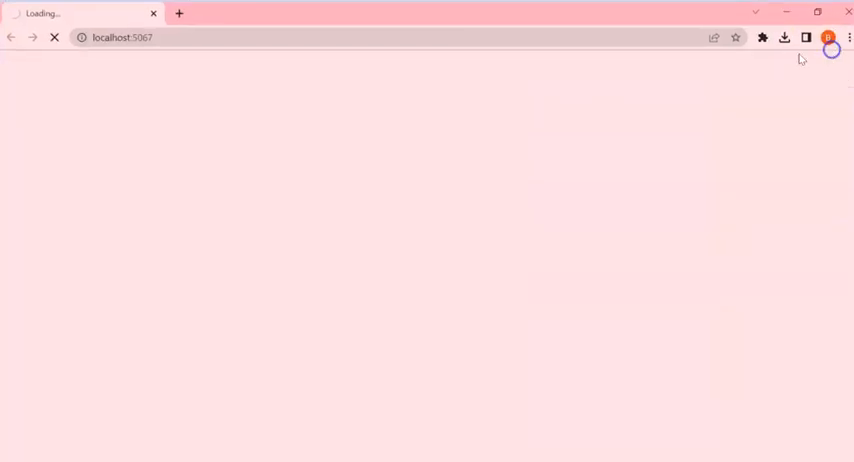
mouse_move(185, 165)
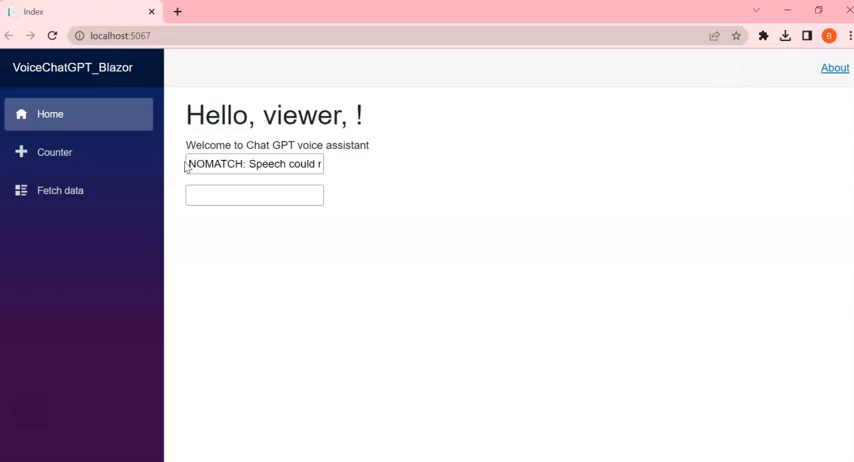
mouse_move(217, 267)
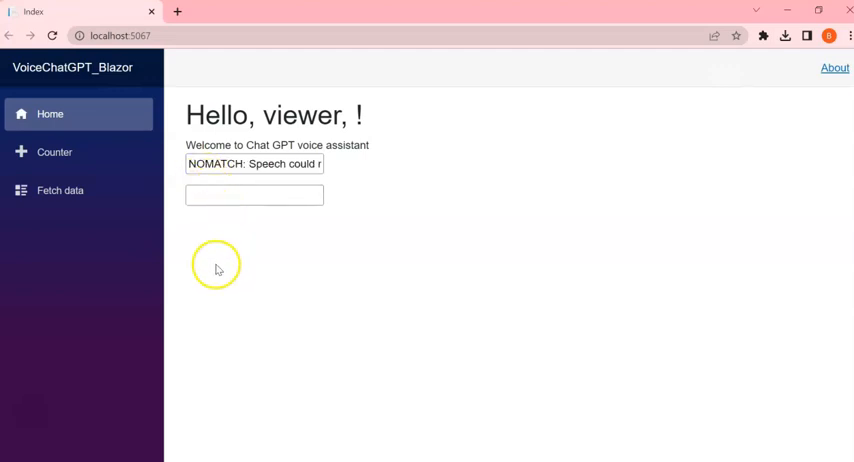
mouse_move(95, 170)
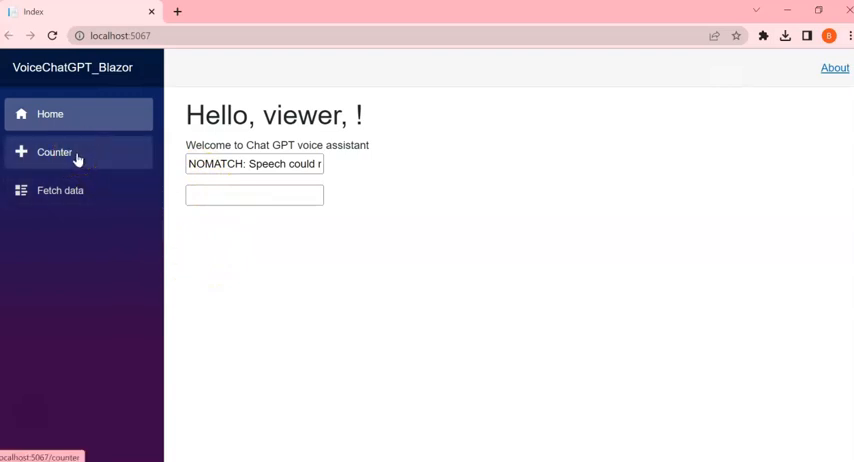
Navigate Counter then Home twice until the input box shows 'Again.' instead of NOMATCH
click(54, 151)
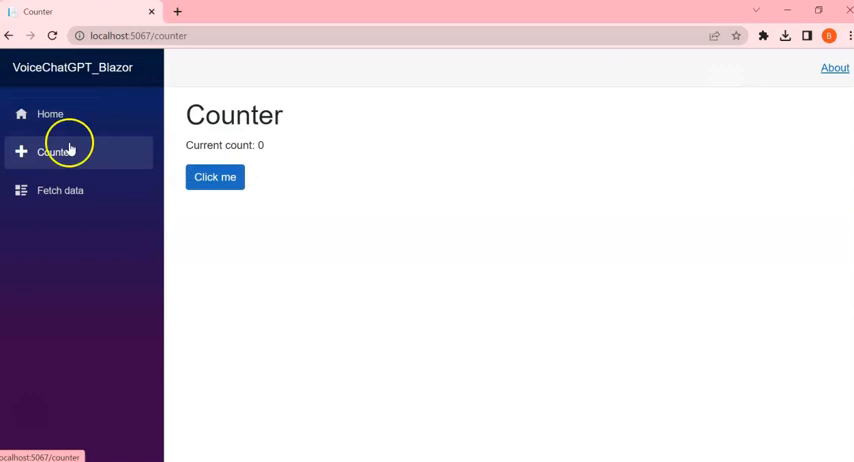
click(49, 113)
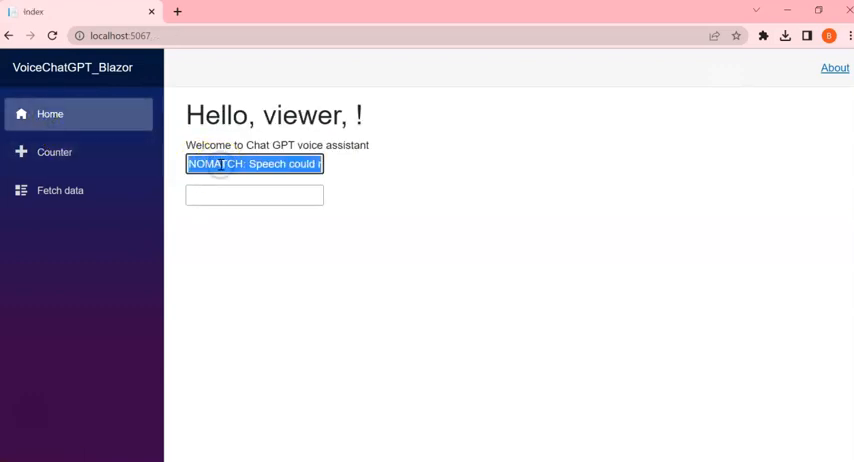
click(54, 152)
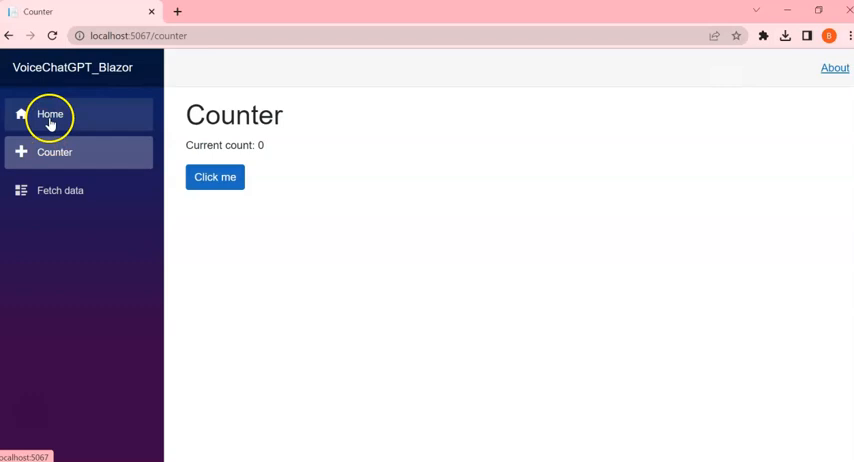
click(49, 114)
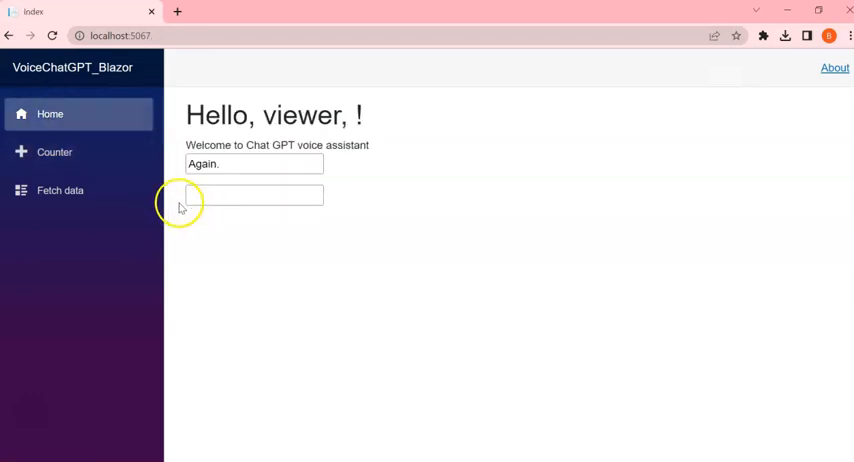
mouse_move(224, 233)
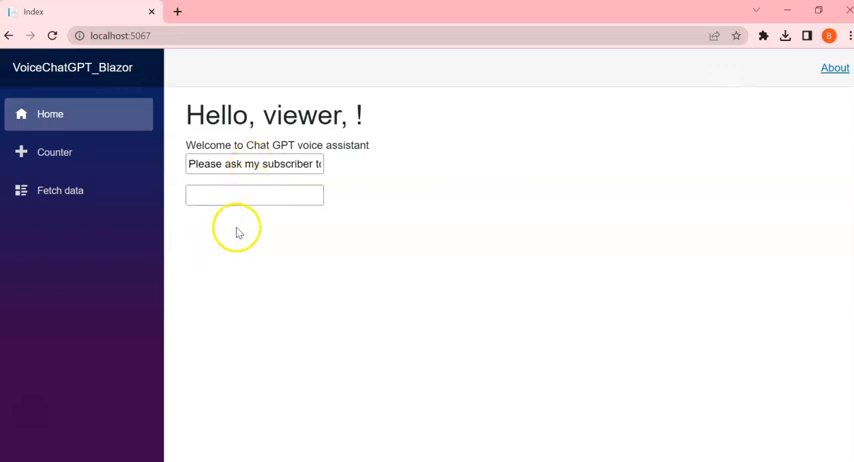
mouse_move(238, 233)
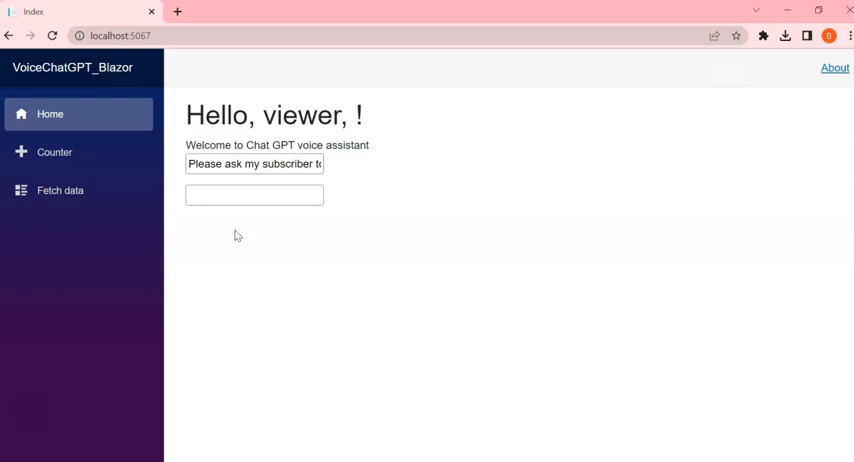
mouse_move(237, 235)
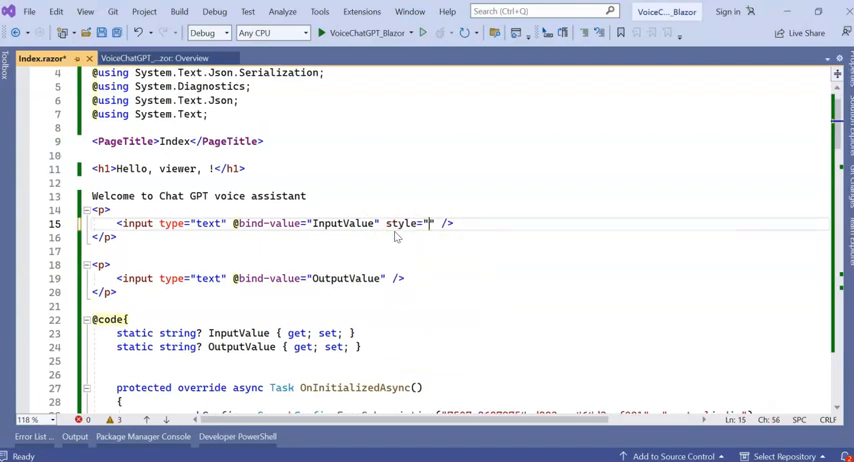
Add style="width:100%" to both inputs, then select OutputResult in UseChatGPT for OutputValue
text(width:100%)
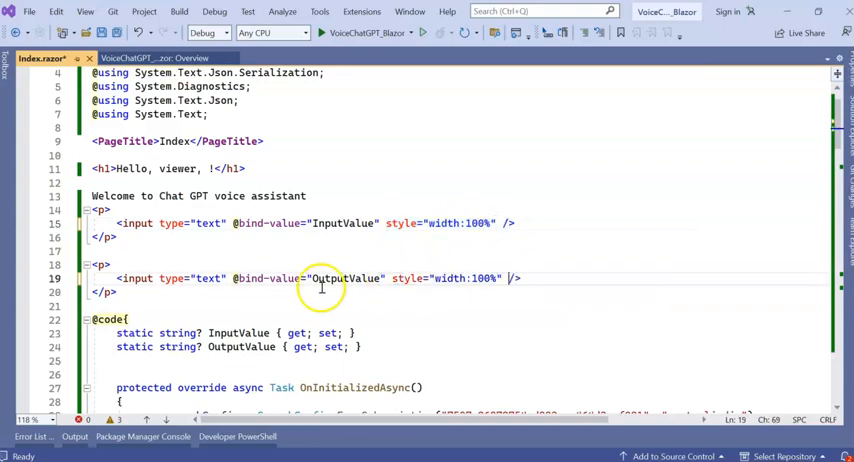
scroll(down, 3)
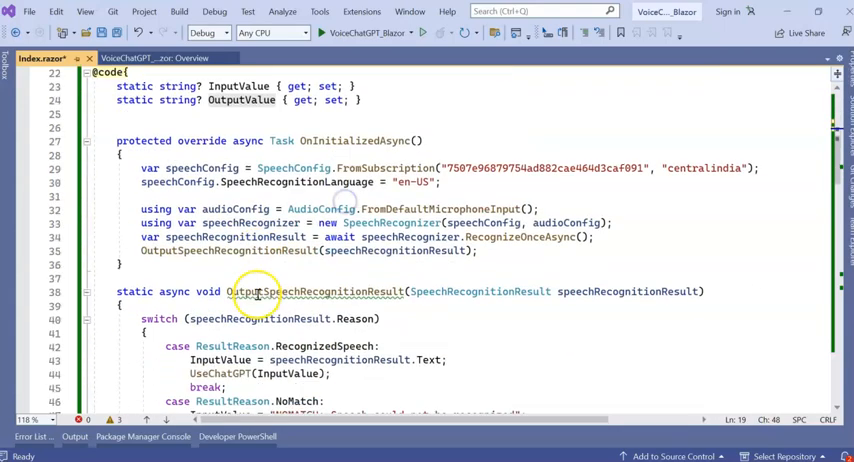
scroll(down, 3)
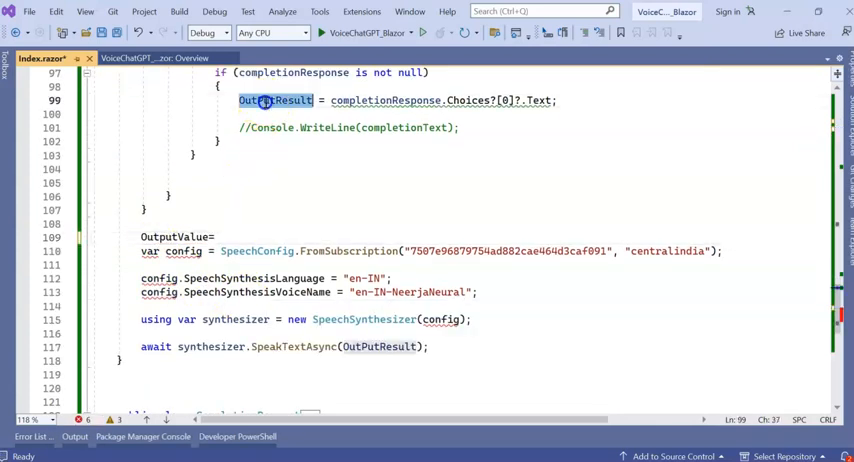
click(226, 237)
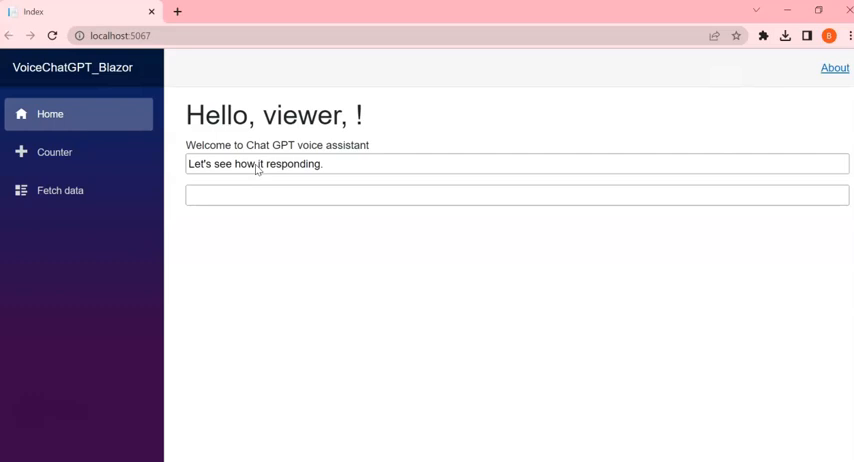
mouse_move(261, 246)
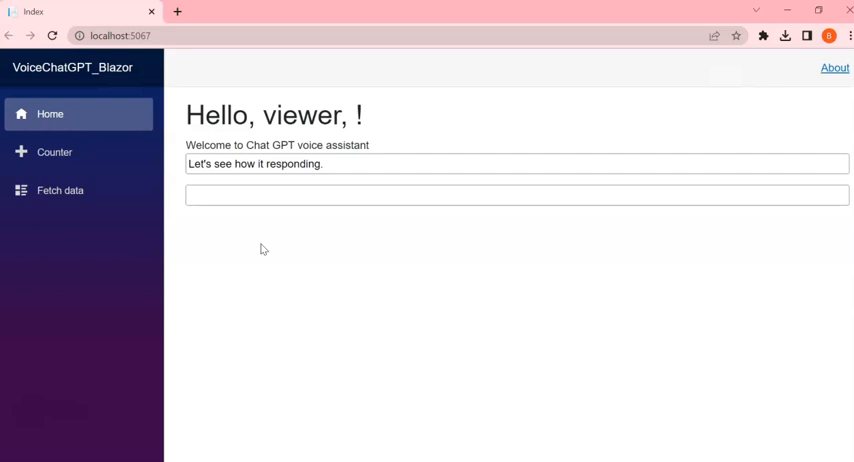
mouse_move(98, 366)
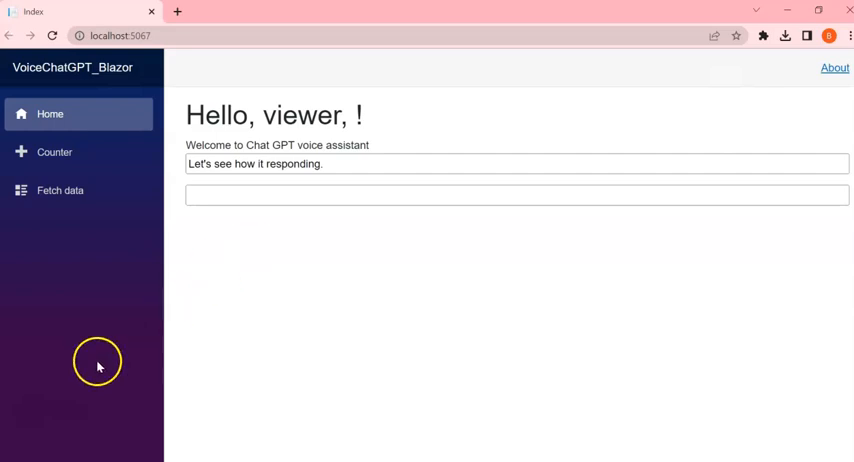
mouse_move(207, 345)
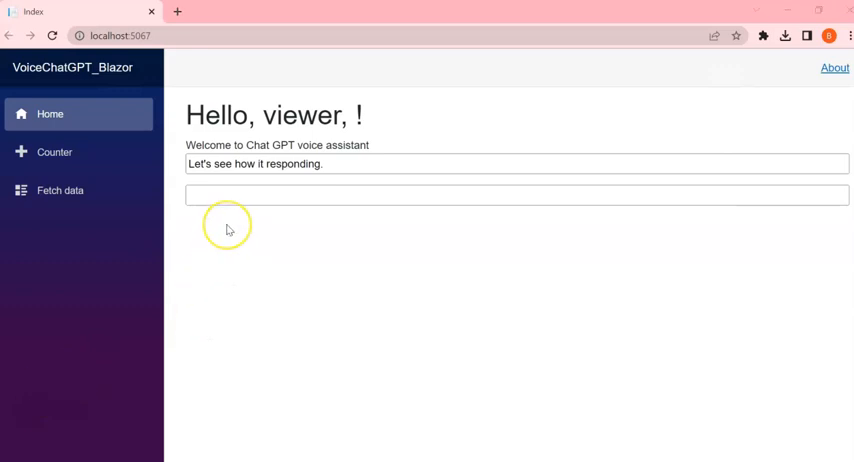
mouse_move(233, 260)
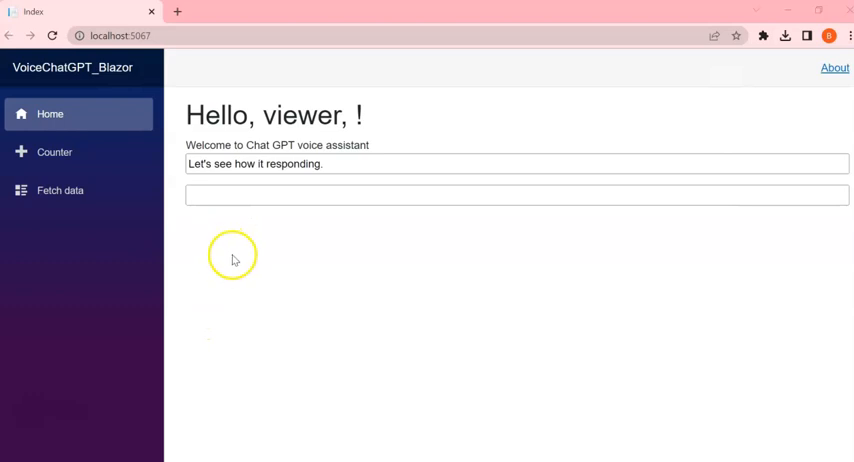
mouse_move(234, 263)
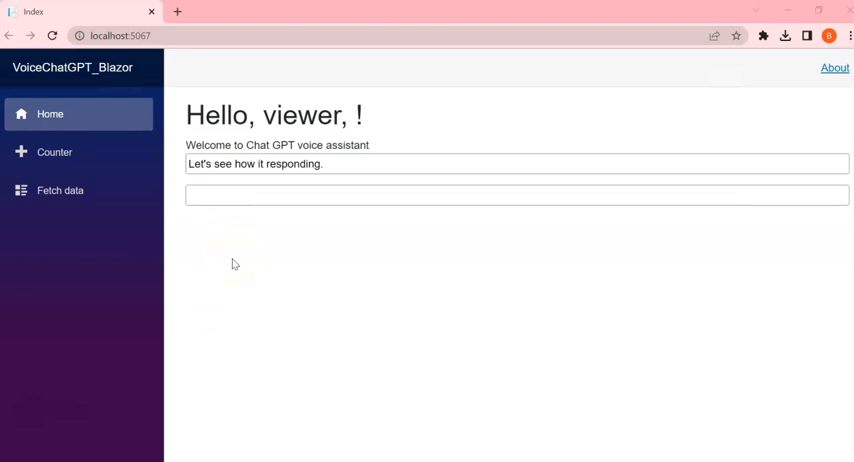